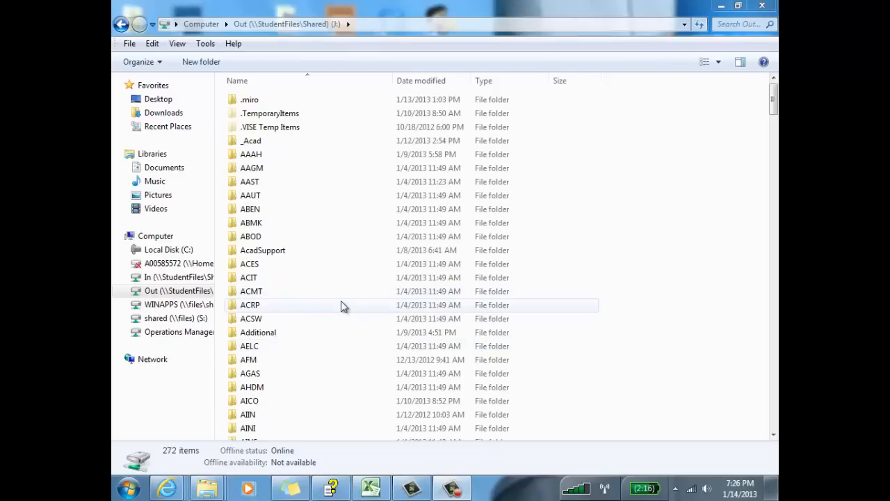
- Navigate from the OPMT share into 5751, the instructor folder and Session 2
scroll("down", 3)
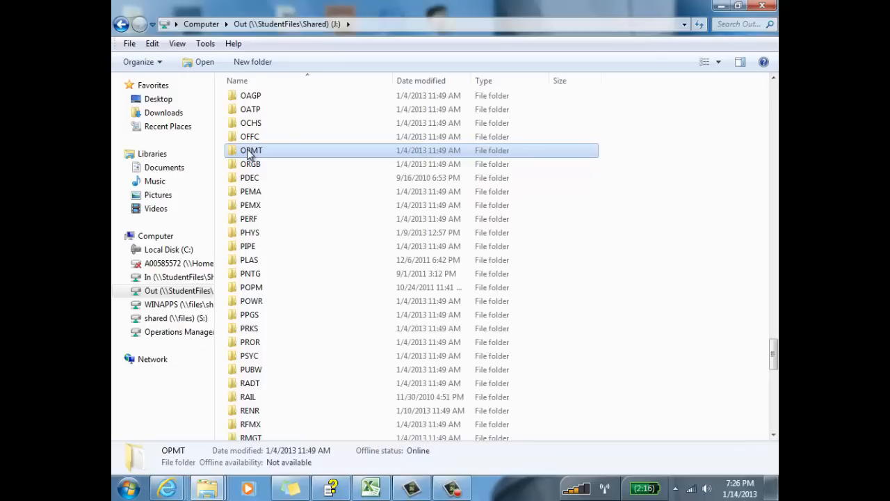
mouse_move(250, 151)
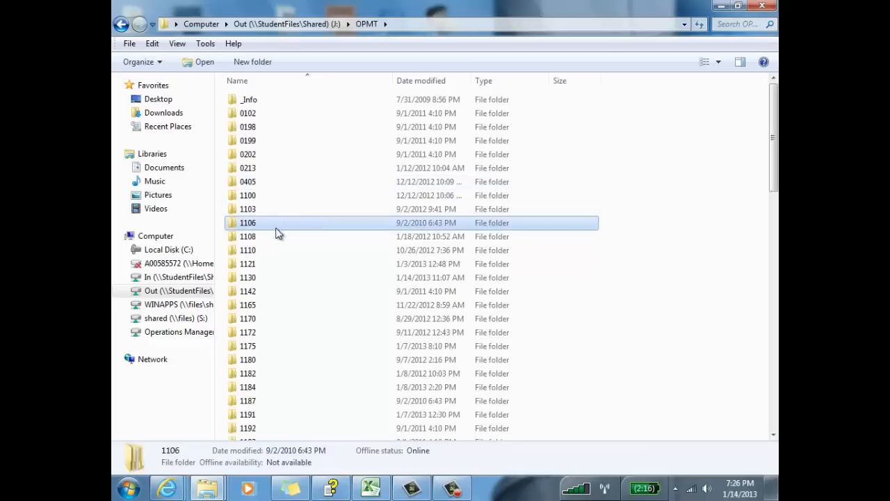
scroll("down", 3)
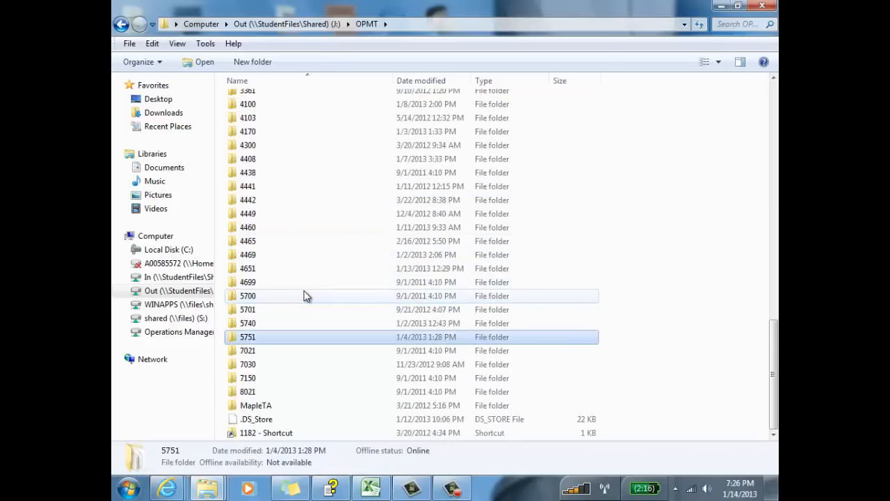
double_click(247, 337)
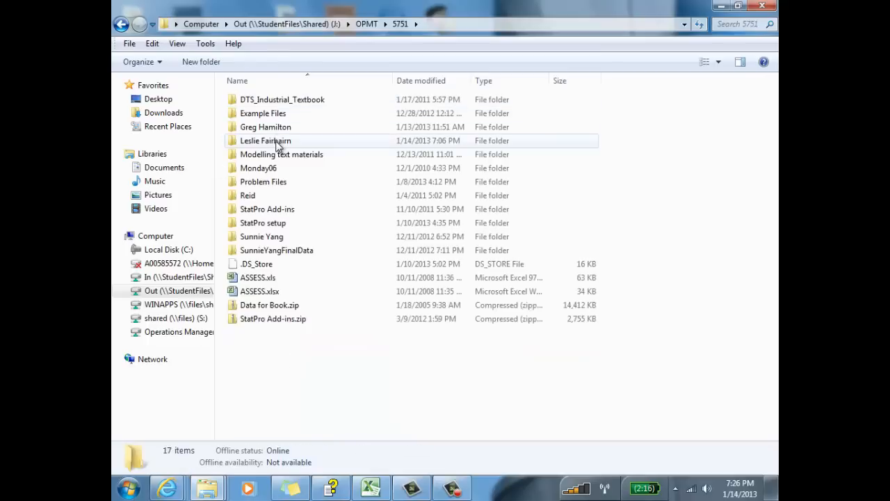
double_click(264, 141)
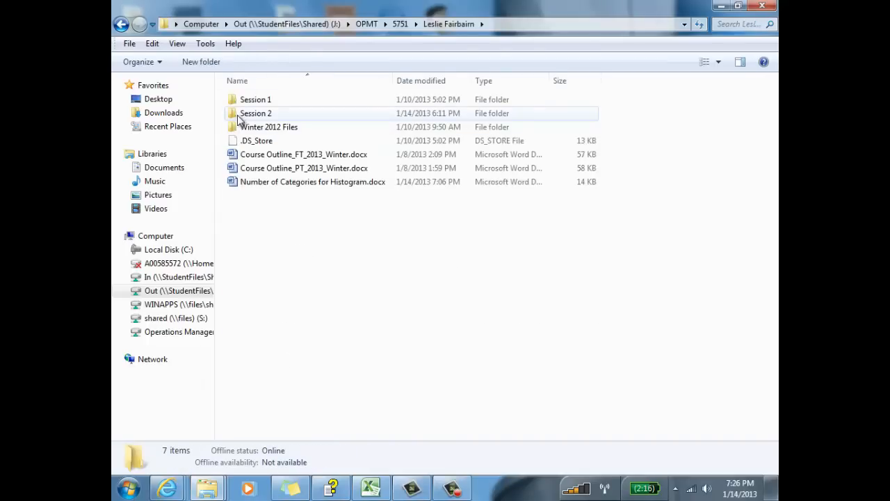
double_click(256, 112)
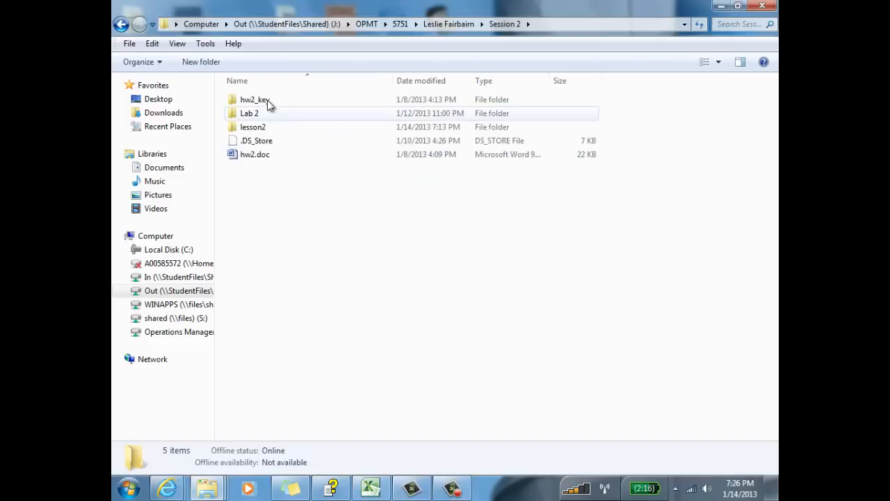
- Continue into lesson2 and its data folder where RandSamp.xls is listed
left_click(254, 126)
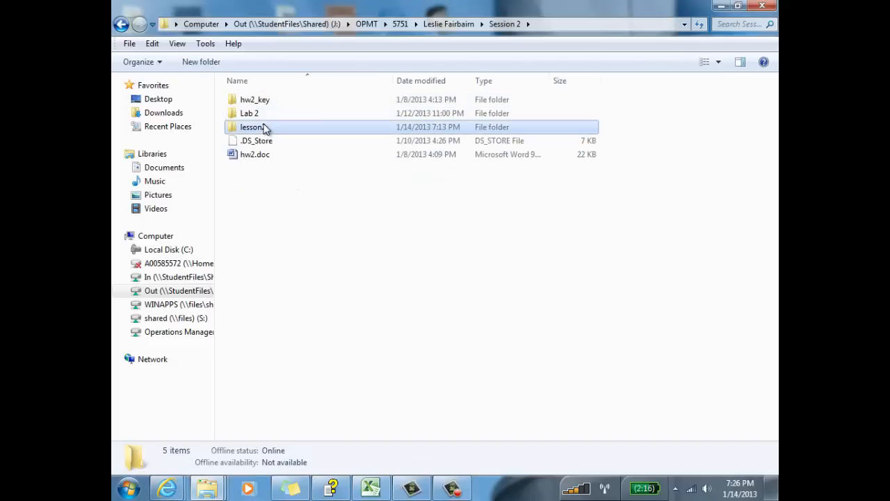
double_click(252, 127)
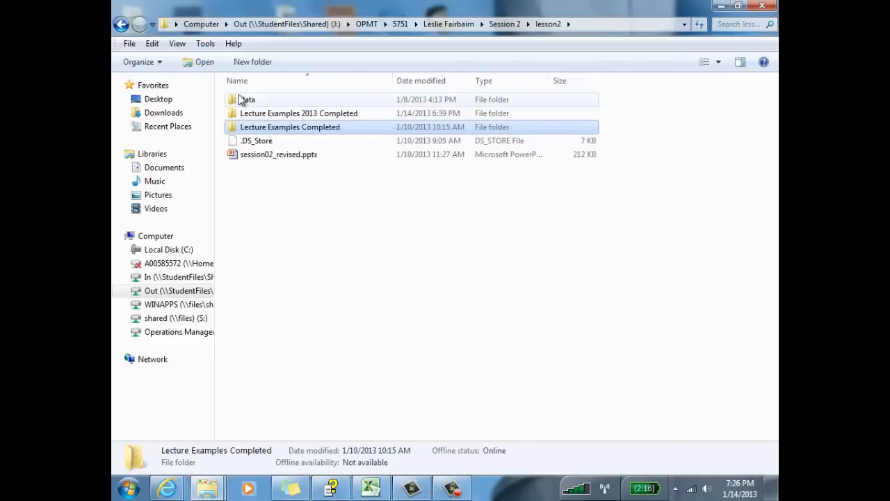
left_click(247, 100)
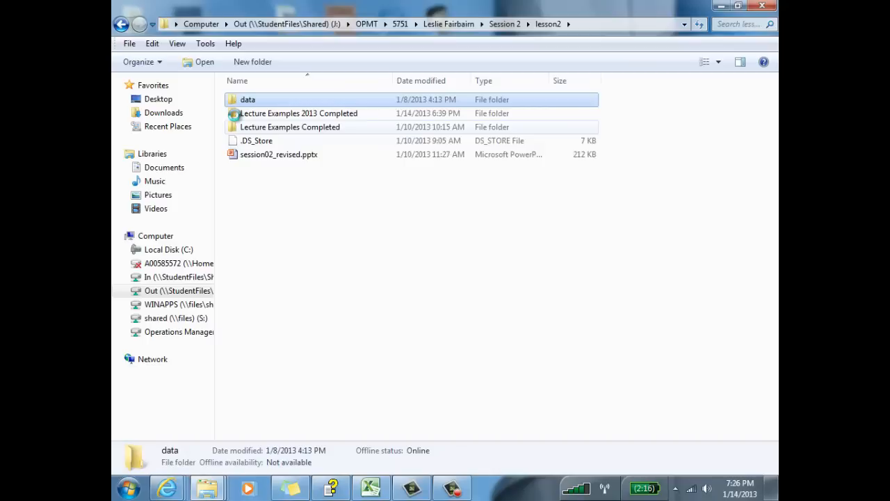
double_click(247, 100)
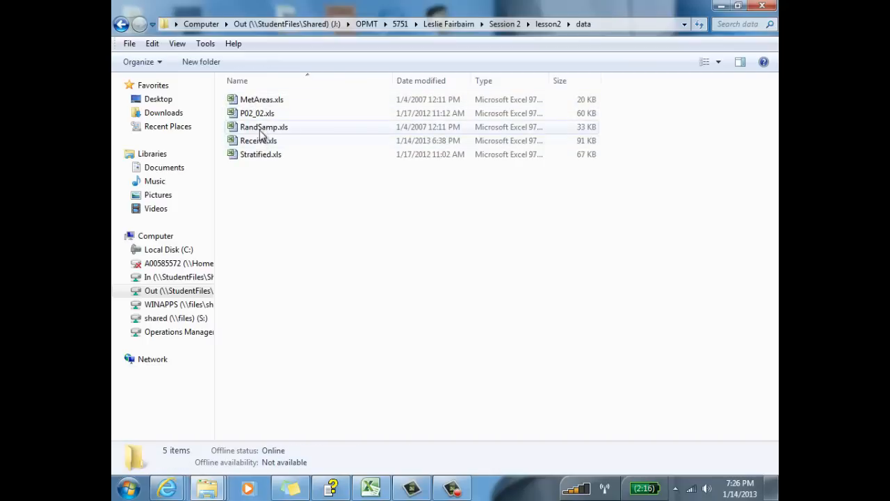
mouse_move(262, 127)
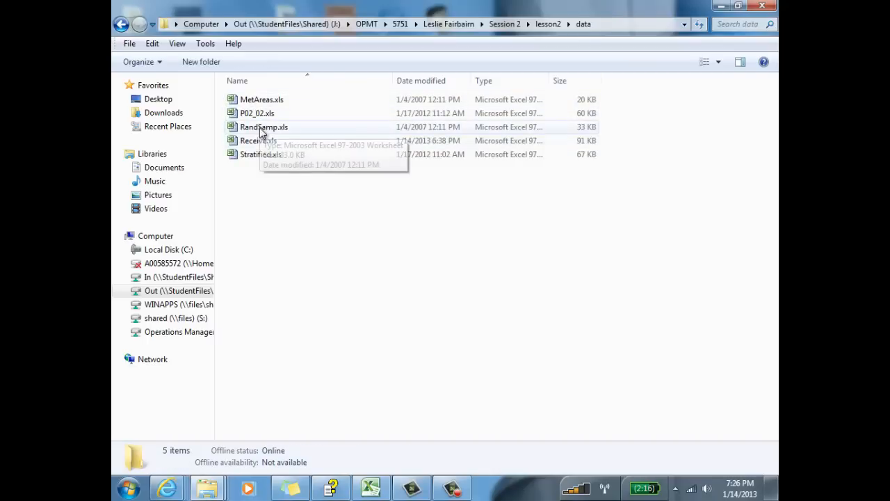
- Open RandSamp.xls and scroll through the OriginalData sheet of family incomes
double_click(263, 127)
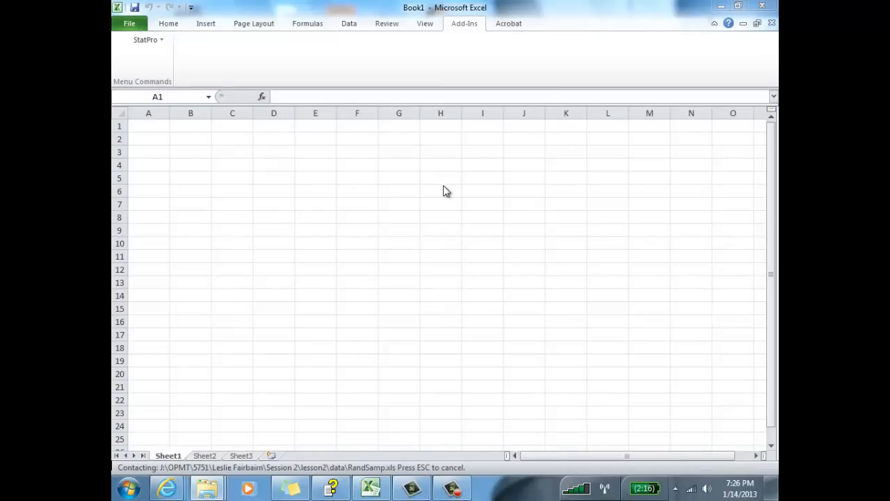
mouse_move(453, 215)
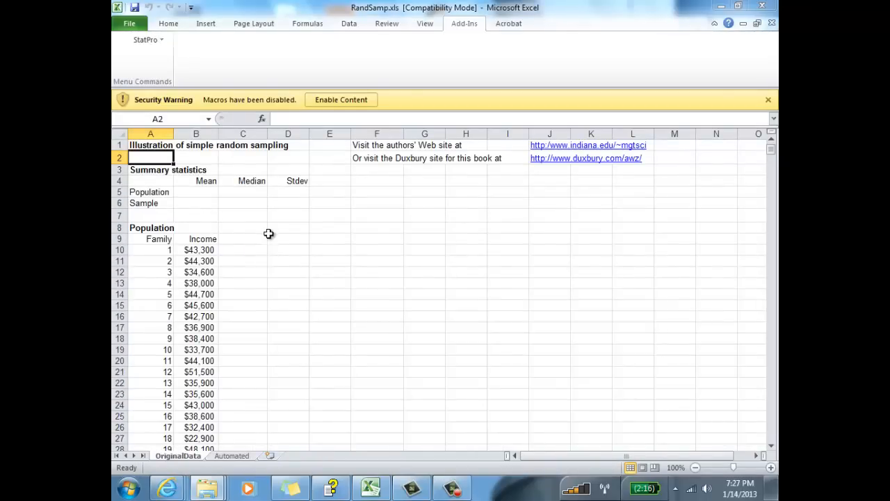
scroll("down", 3)
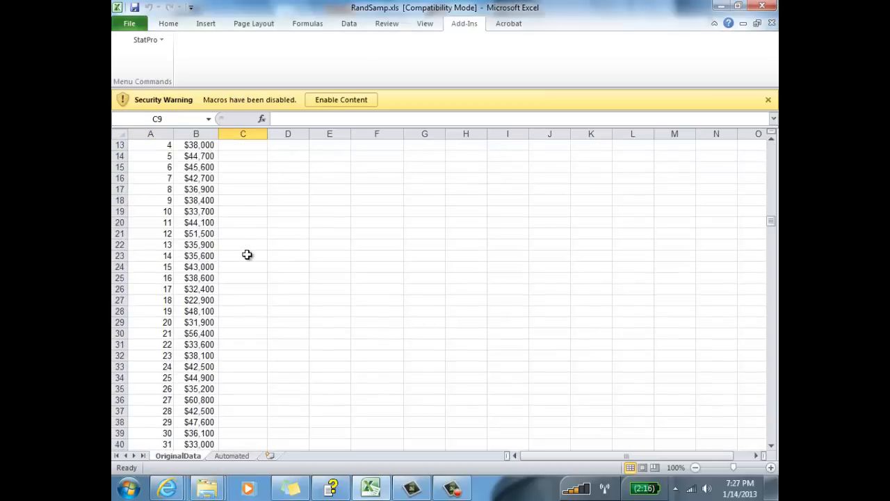
scroll("down", 3)
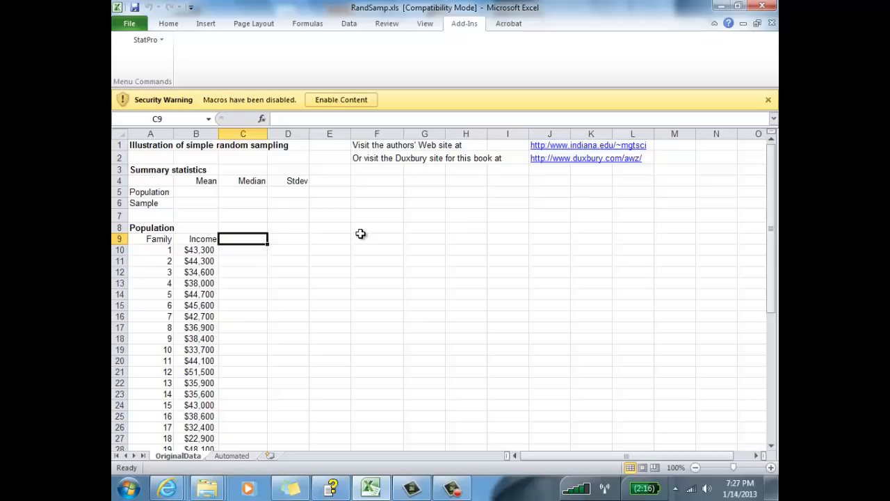
- Label C9 'Random #' and fill =RAND() from C10 down beside every family
type("Random #")
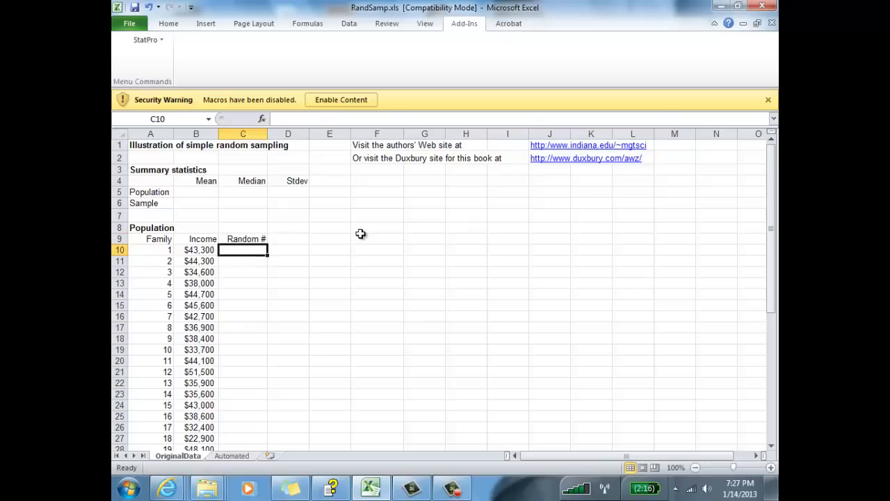
type("=")
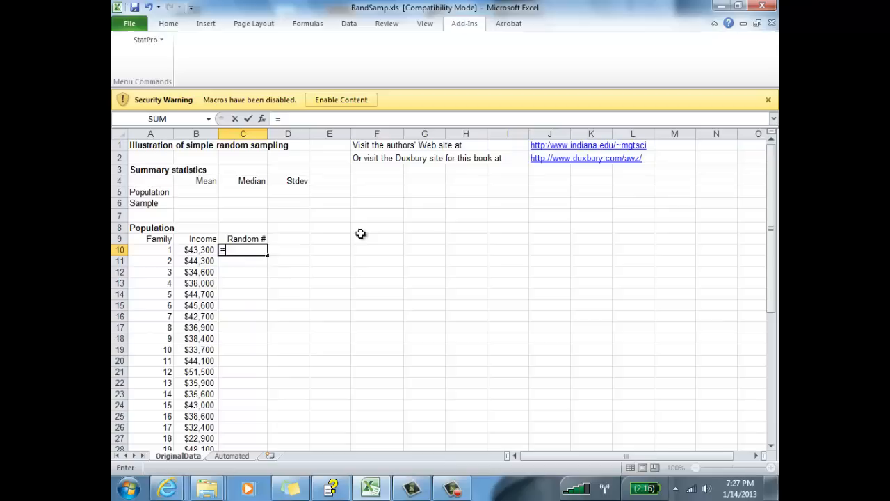
type("rand()")
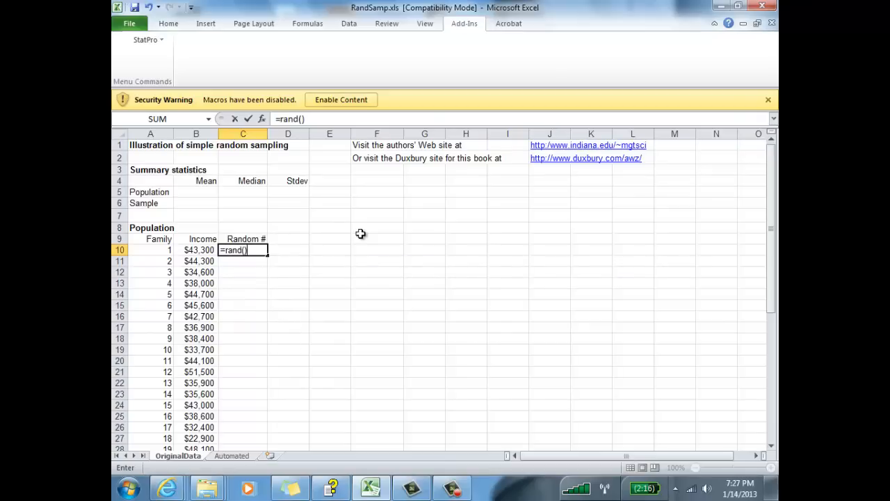
key("Enter")
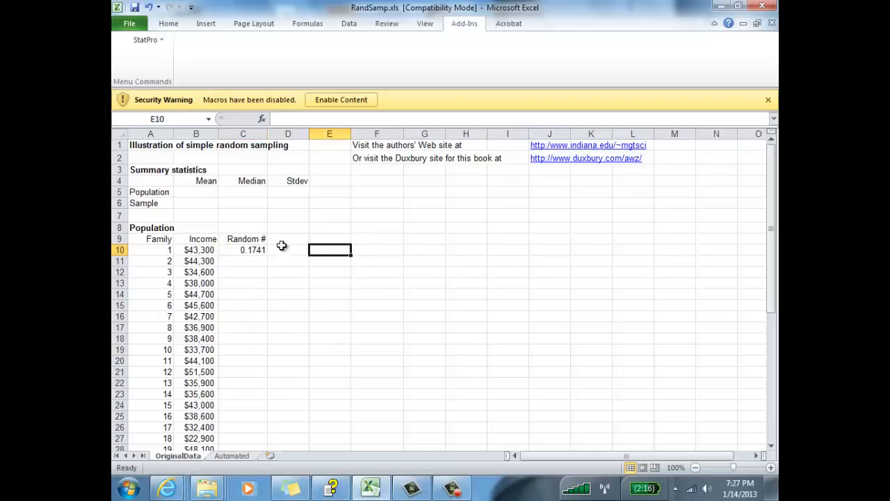
left_click(242, 250)
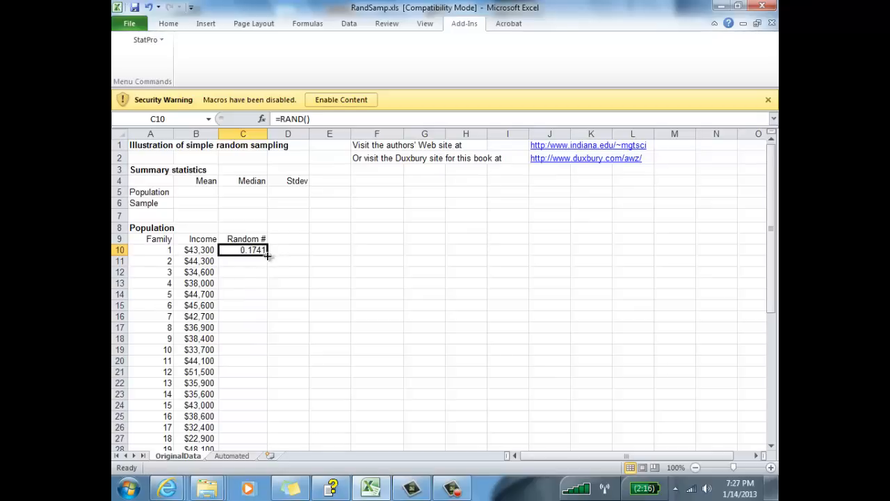
mouse_move(267, 259)
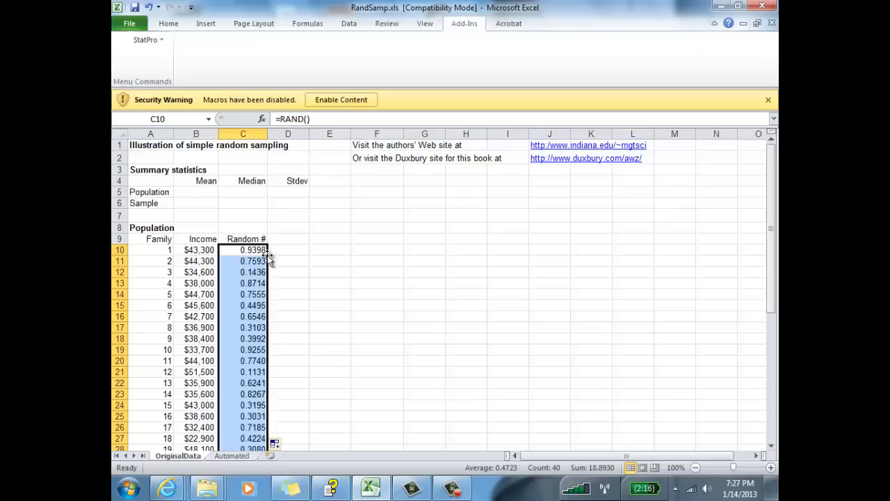
scroll("down", 3)
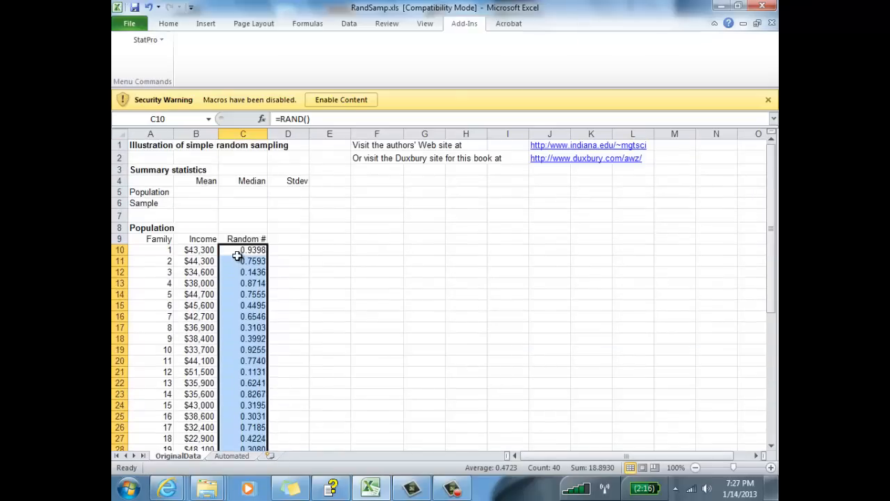
- Copy column C and paste it back as values so the random numbers stop recalculating
right_click(242, 250)
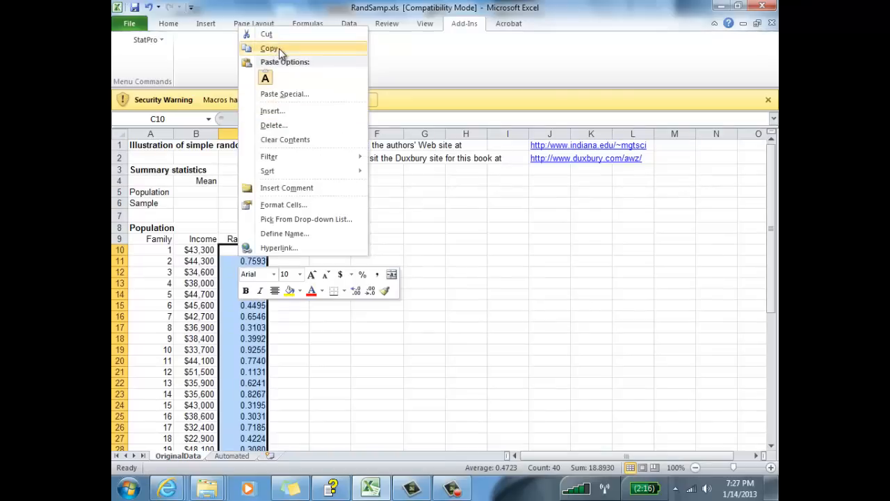
left_click(270, 47)
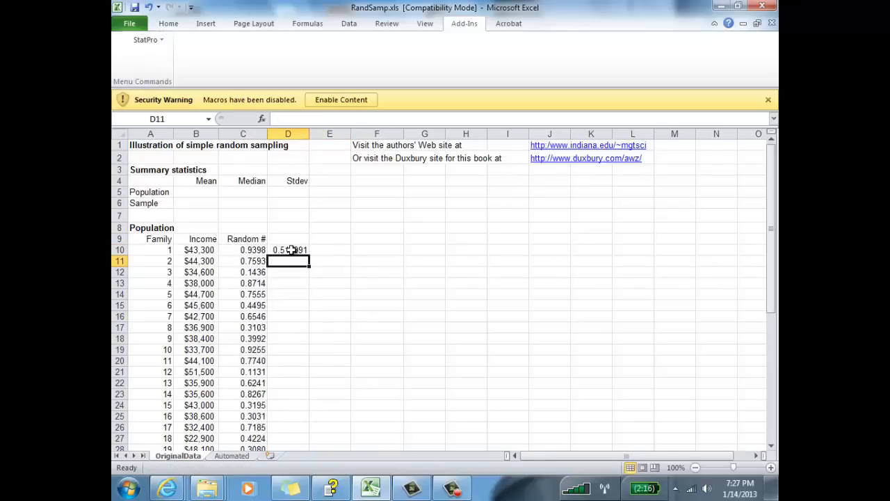
left_click(288, 250)
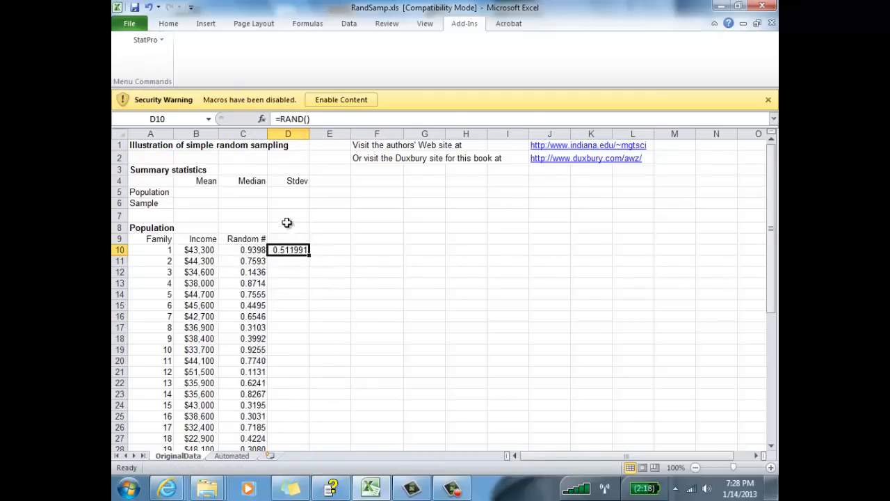
double_click(287, 251)
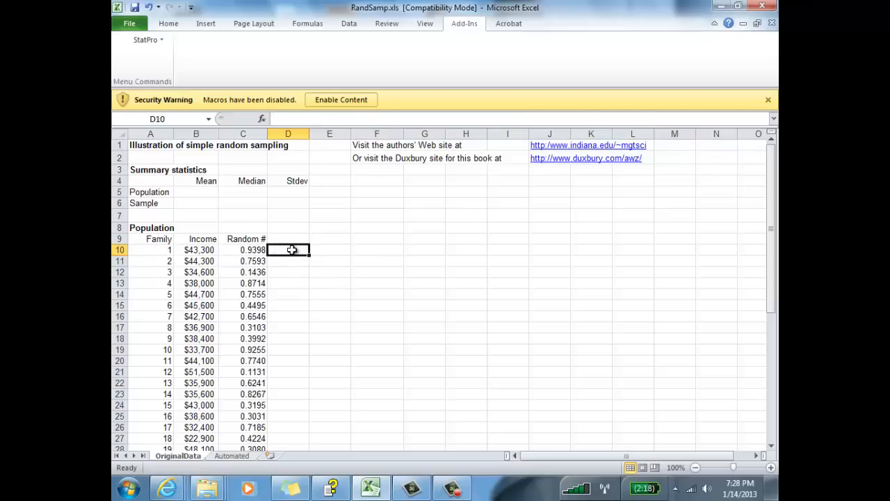
left_click(328, 251)
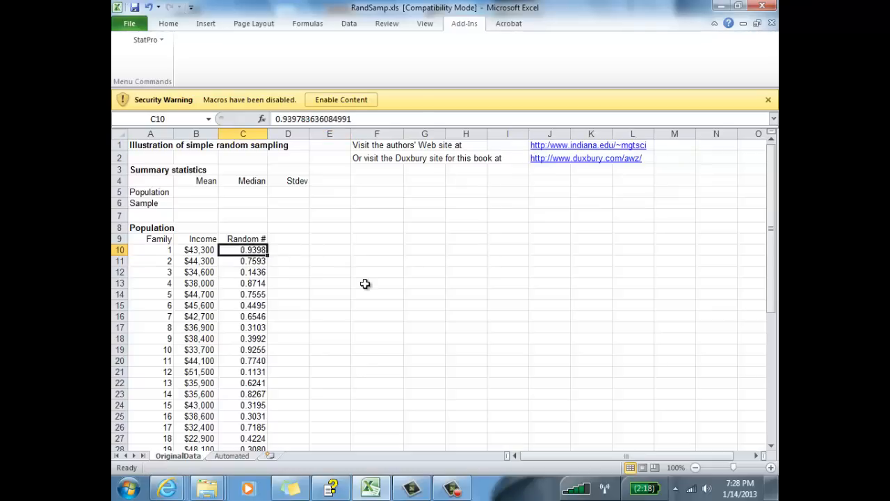
left_click(287, 262)
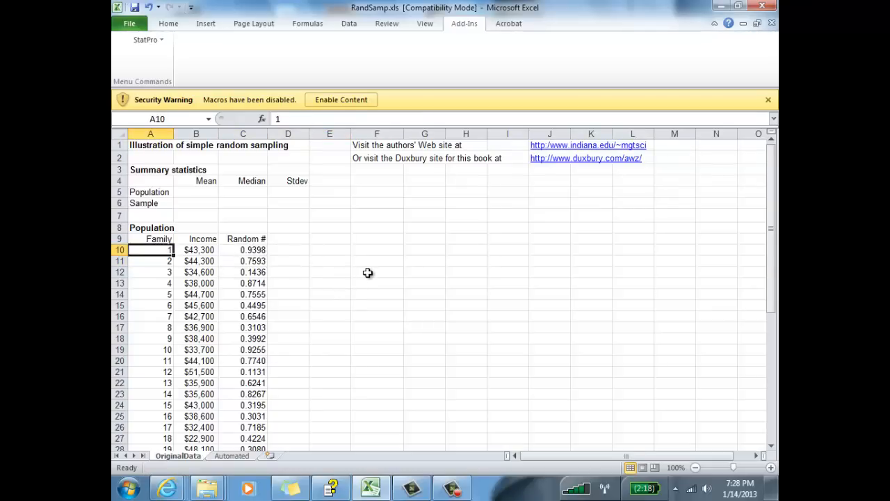
- Sort the selected population by Random #, smallest to largest, via Data > Sort
left_click_drag(150, 250, 242, 250)
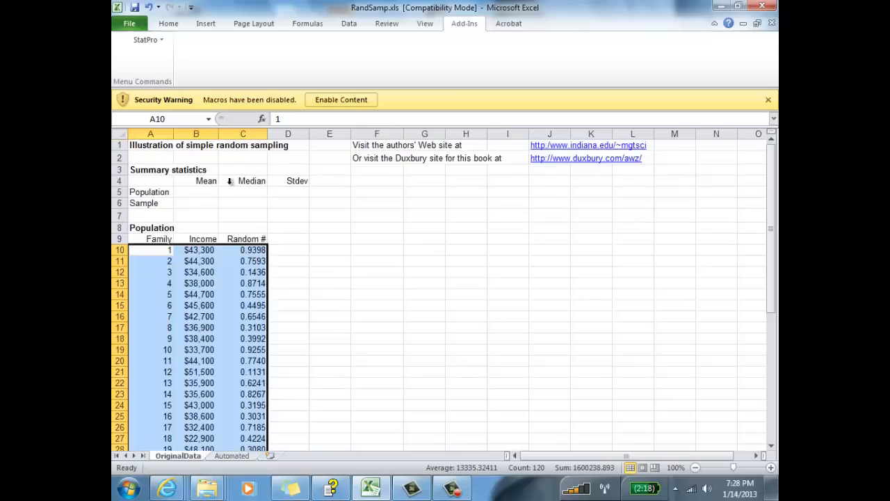
left_click(349, 23)
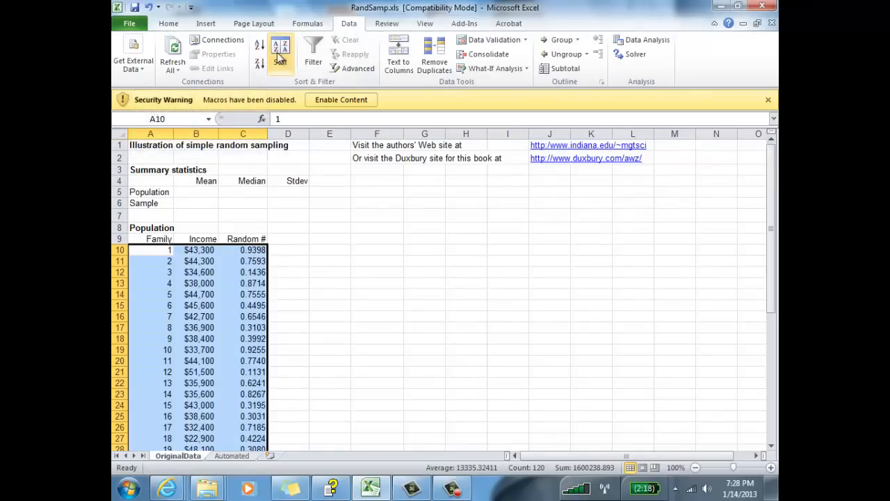
left_click(279, 53)
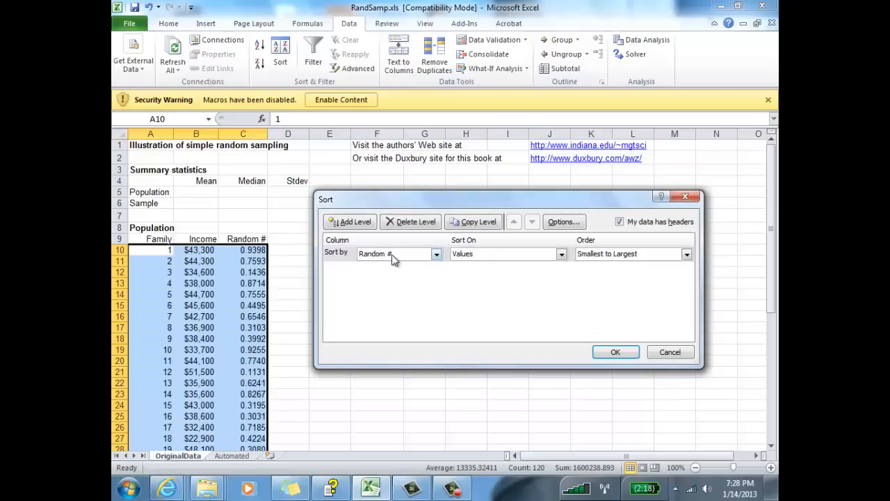
left_click(615, 351)
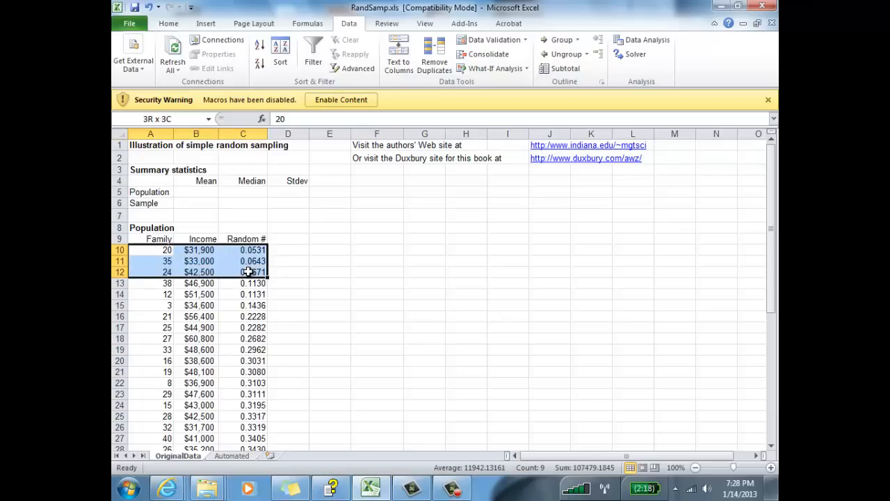
- Apply an Outside Borders outline to A10:C19, the first ten shuffled families
left_click_drag(242, 271, 242, 306)
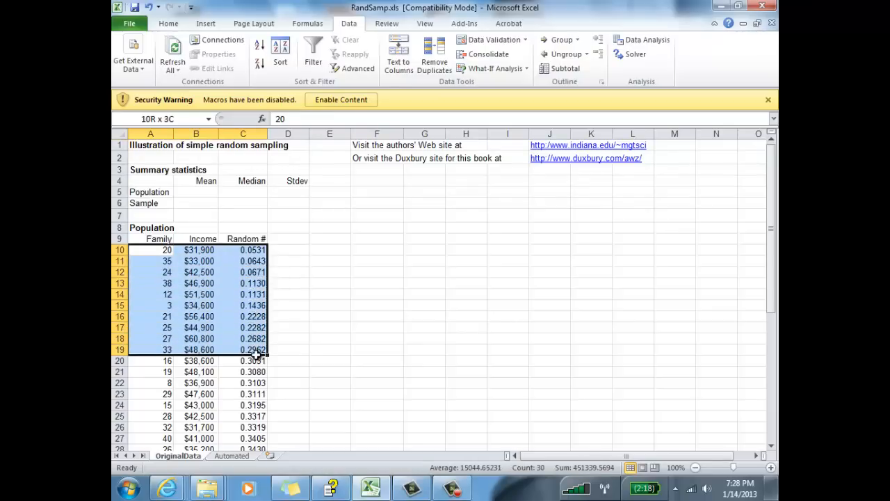
left_click(169, 23)
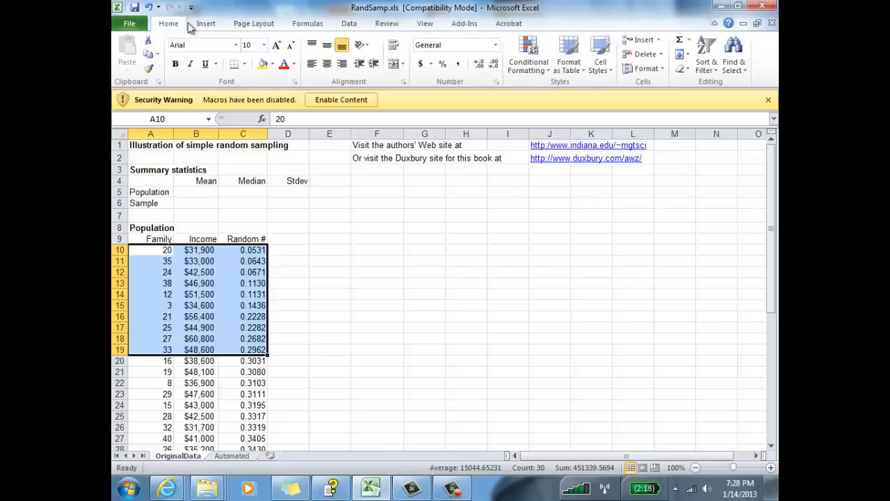
left_click(248, 64)
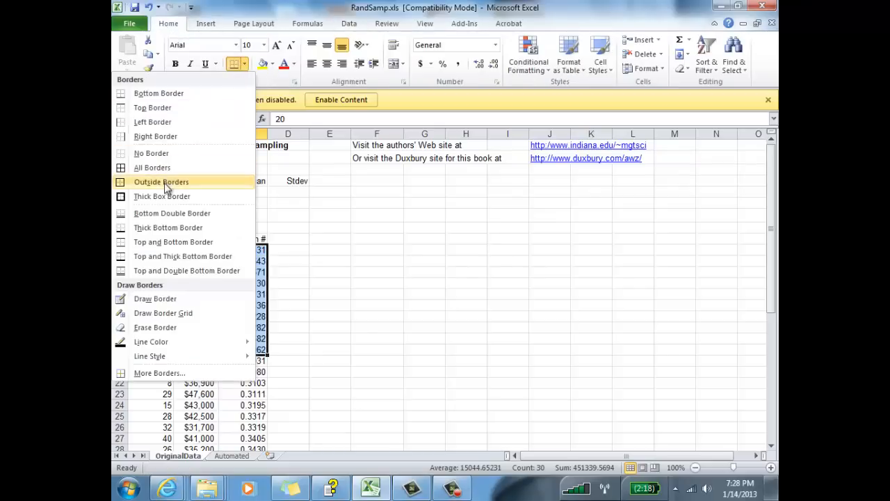
left_click(377, 294)
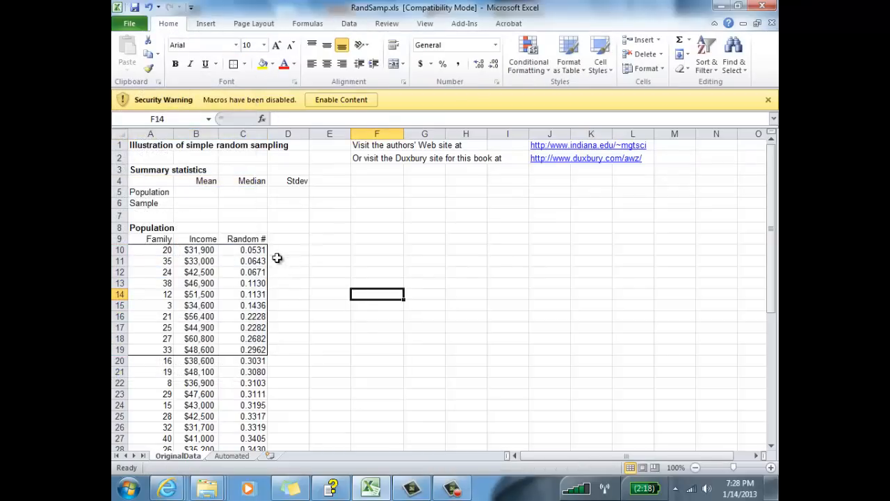
mouse_move(277, 271)
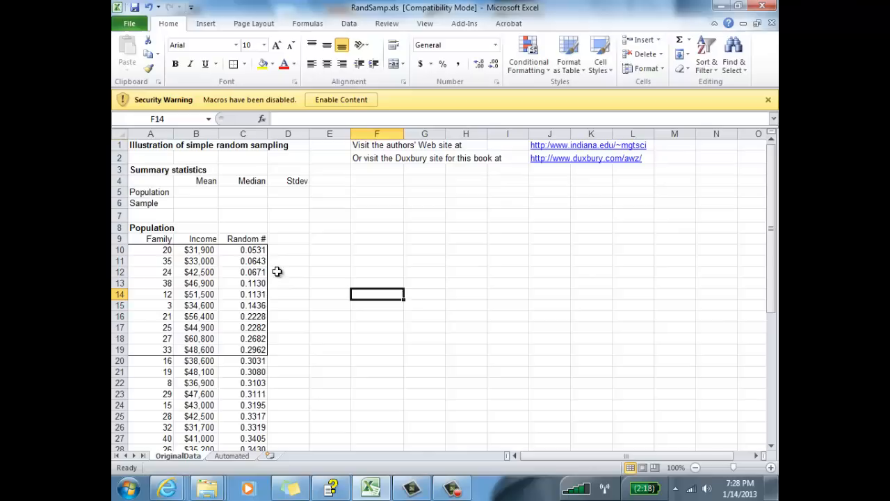
mouse_move(337, 242)
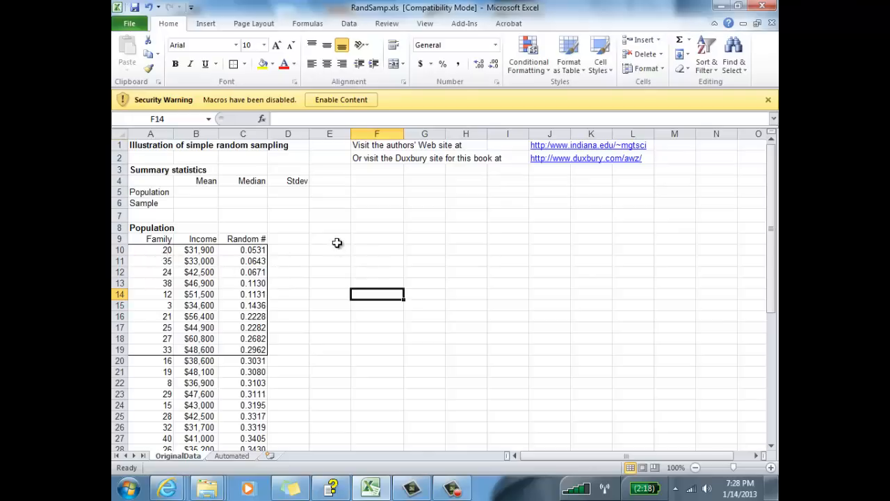
- Enter the heading "Sample 10 out of 40 families' incomes" in E9
left_click(328, 239)
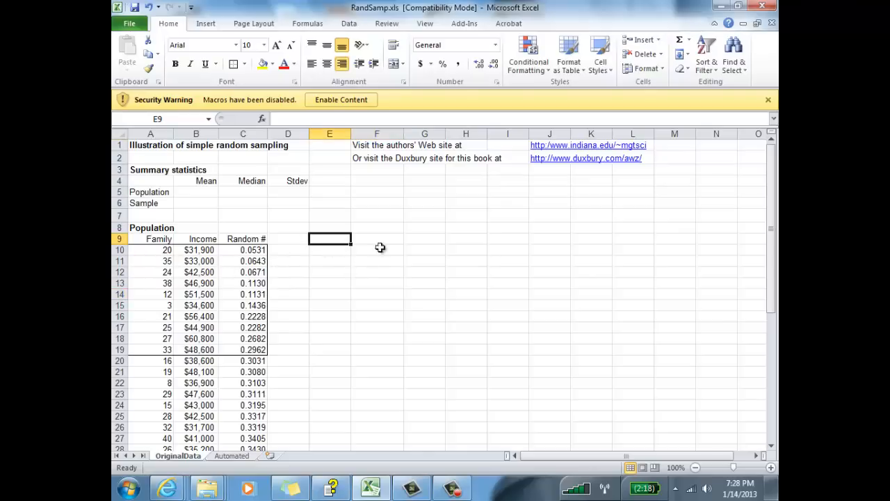
type("Sample 10 out of 40 a")
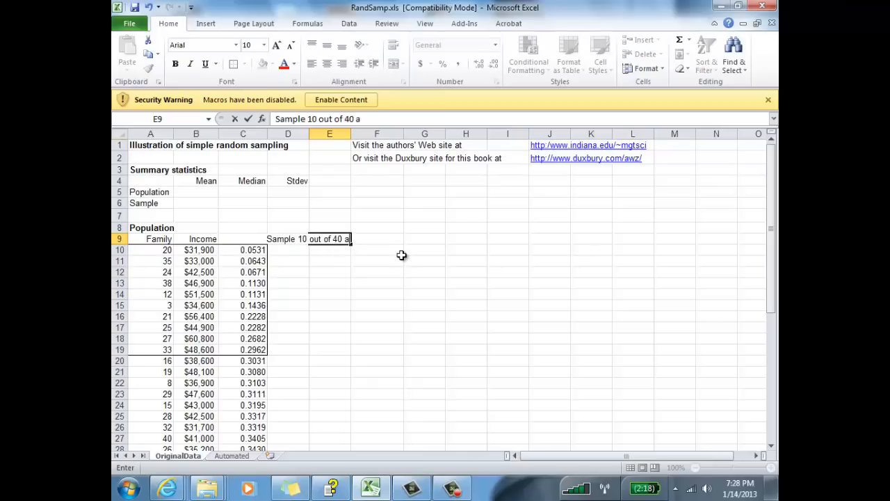
type("families' inc")
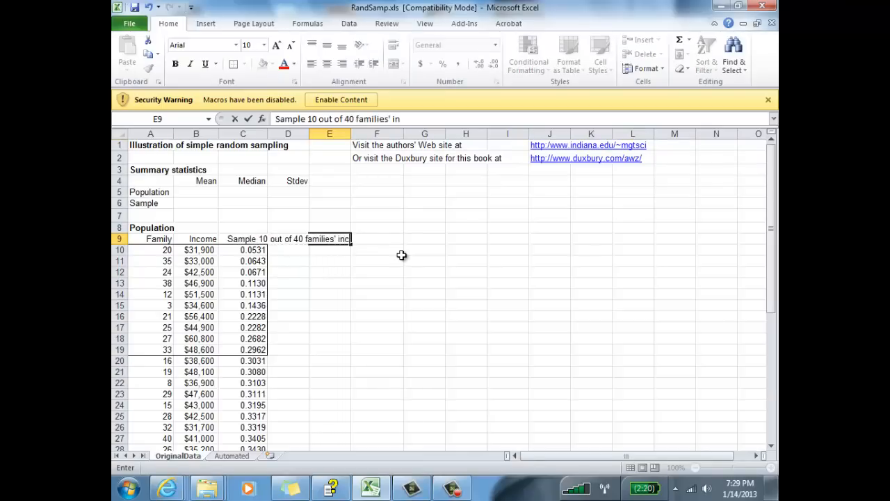
type("omes")
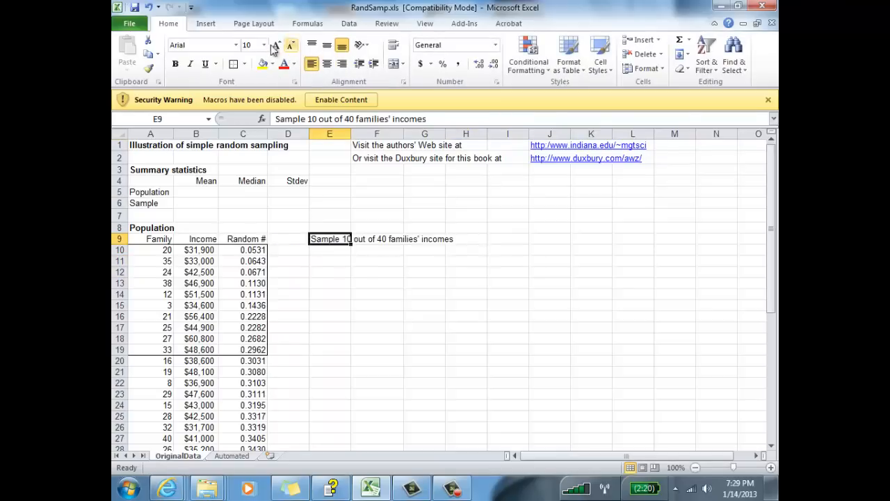
- Enlarge the heading's font size and select the ten sampled incomes for highlighting
left_click(264, 45)
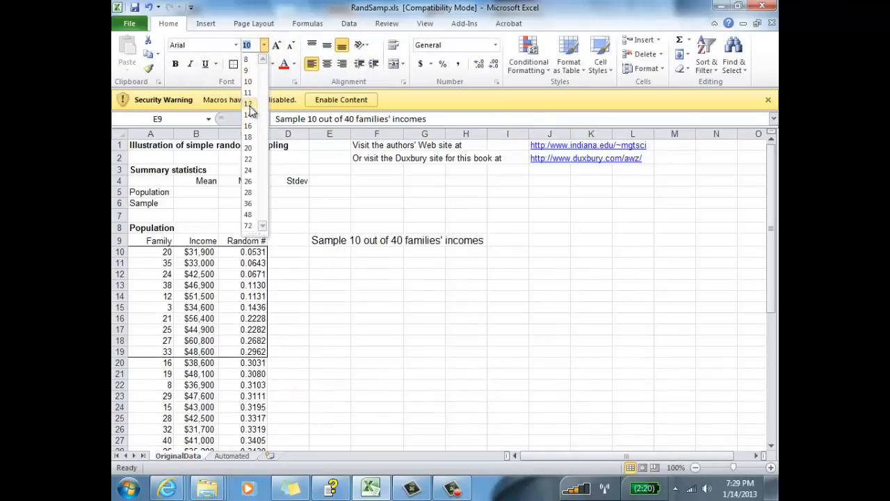
left_click(508, 272)
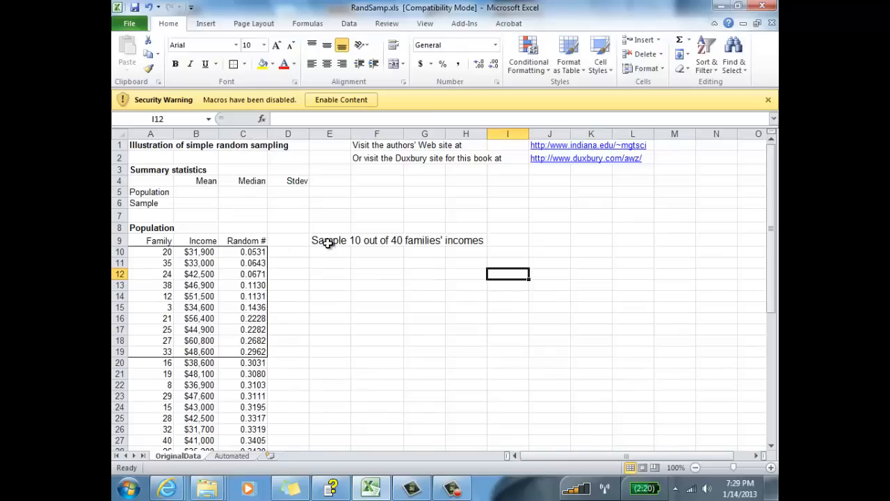
left_click(242, 252)
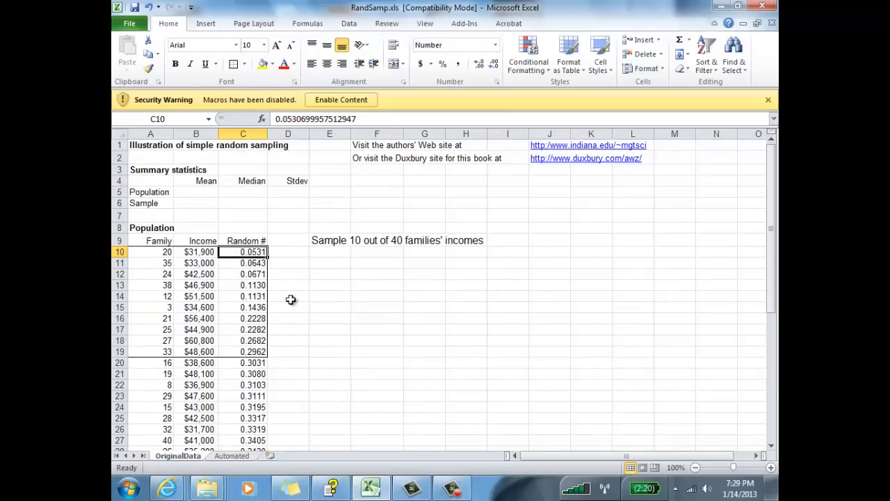
left_click(329, 297)
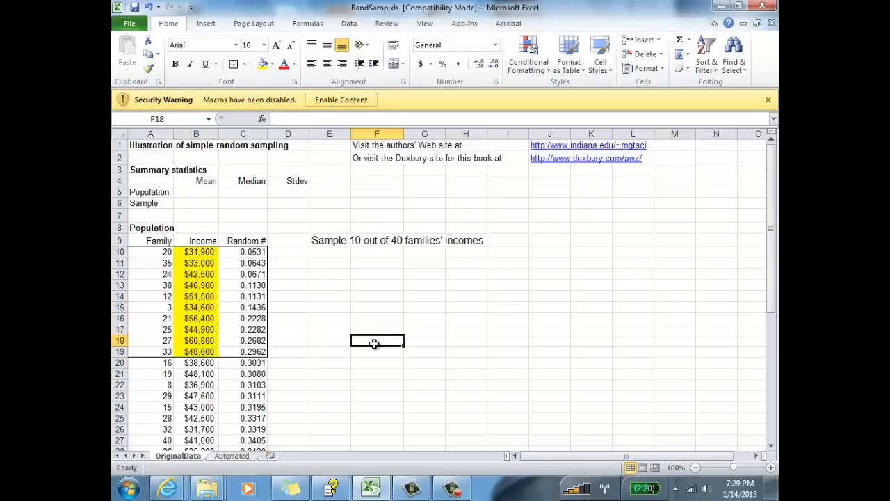
mouse_move(429, 301)
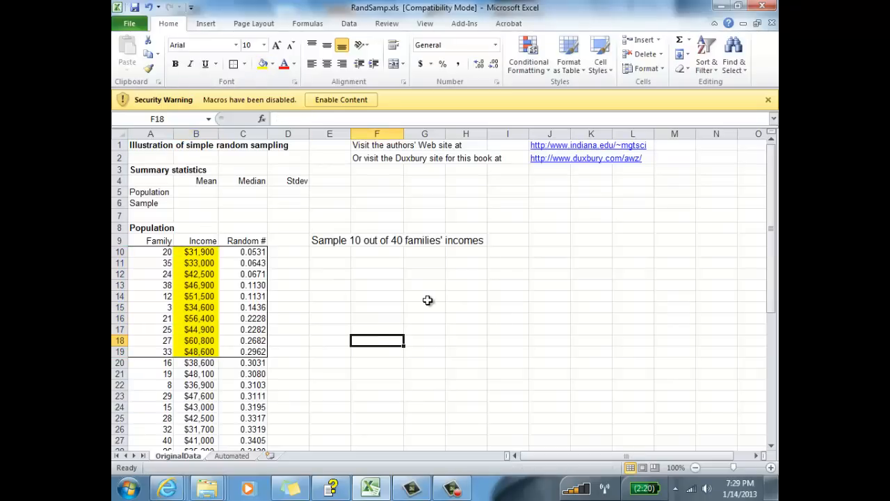
mouse_move(431, 284)
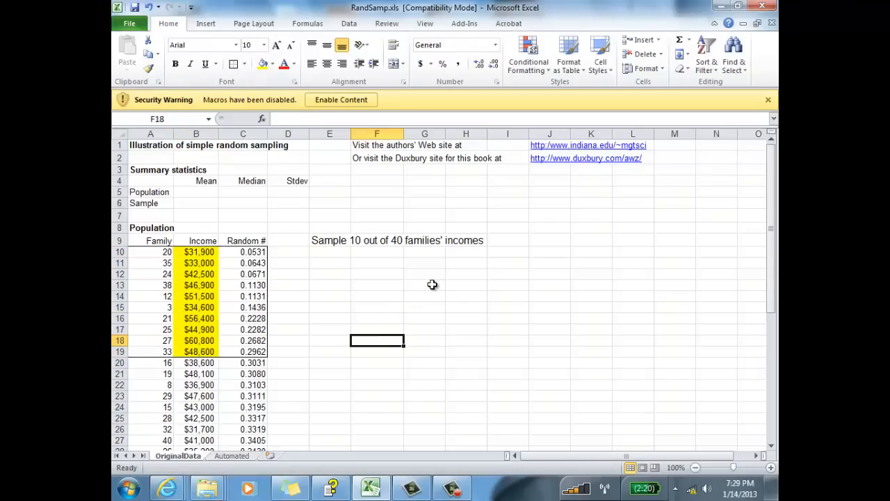
mouse_move(429, 290)
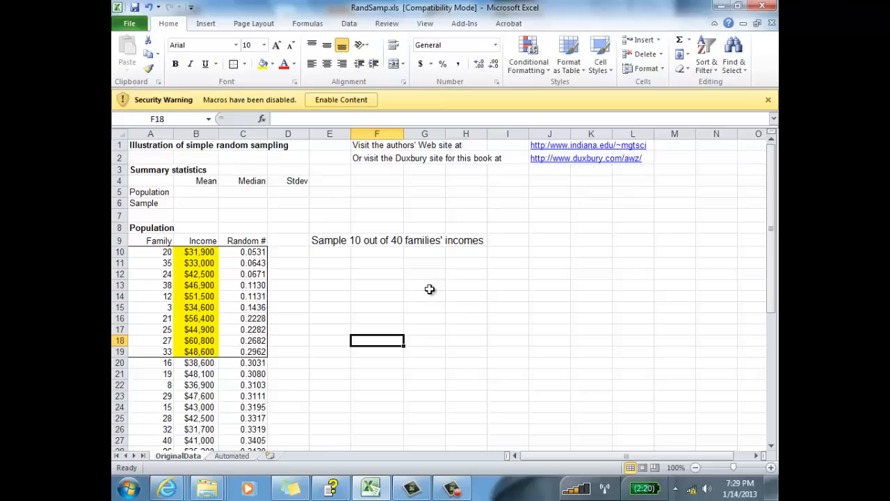
mouse_move(459, 23)
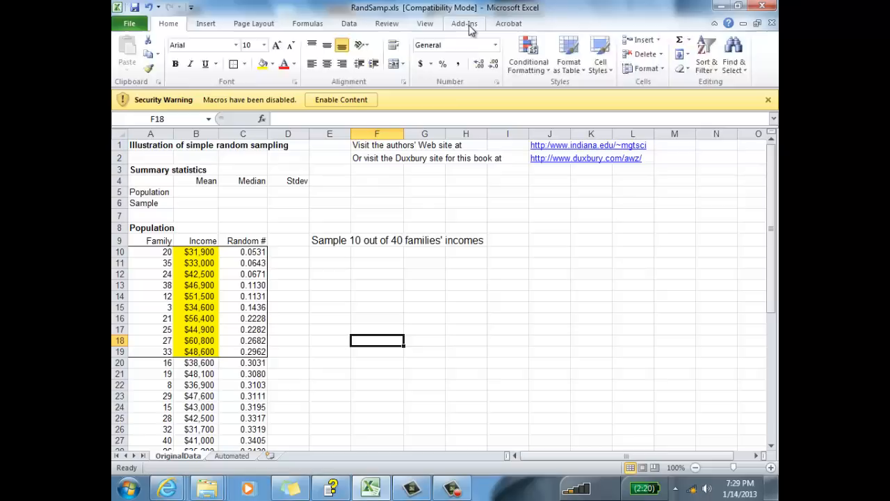
- Launch StatPro > Statistical Inference > Generate Random Samples from the Add-Ins ribbon
left_click(465, 22)
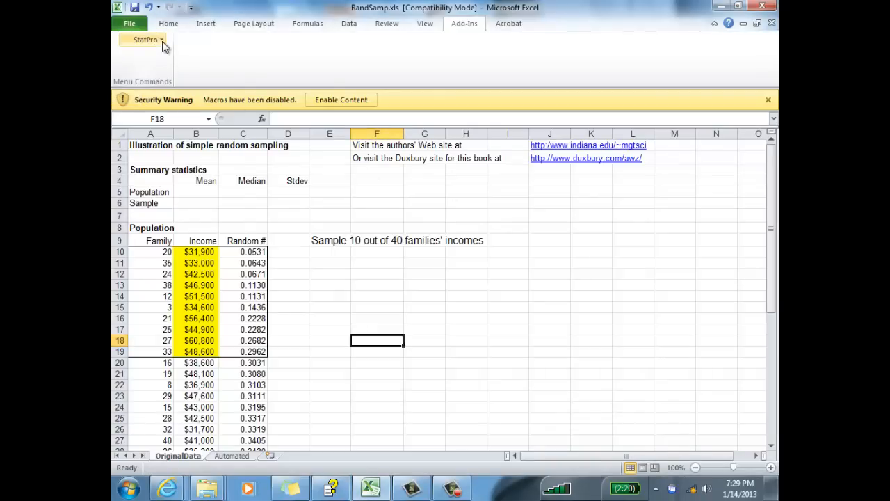
left_click(144, 39)
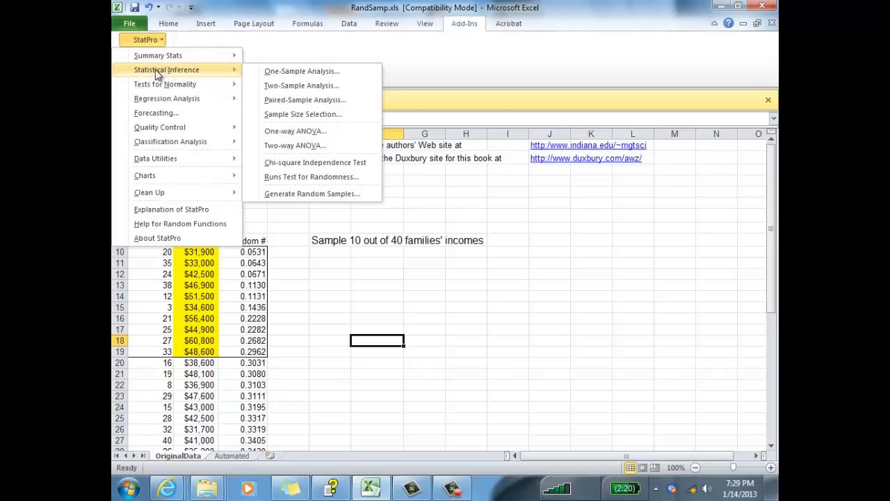
mouse_move(312, 193)
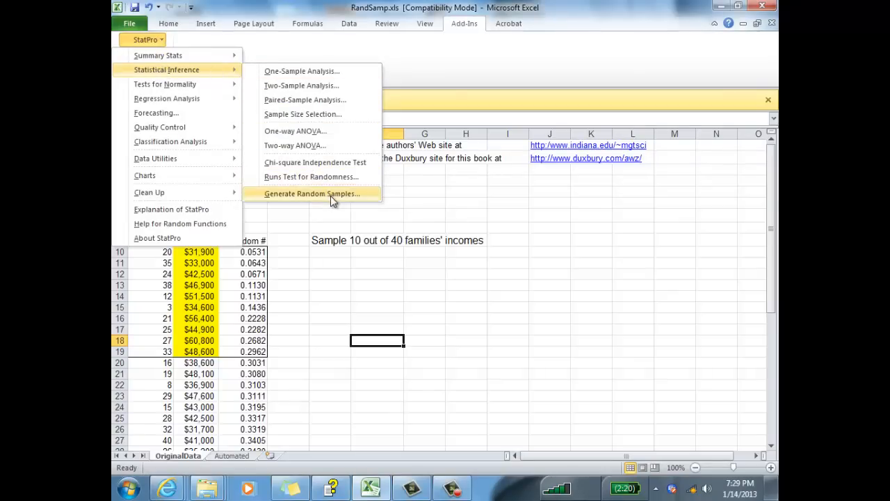
left_click(312, 193)
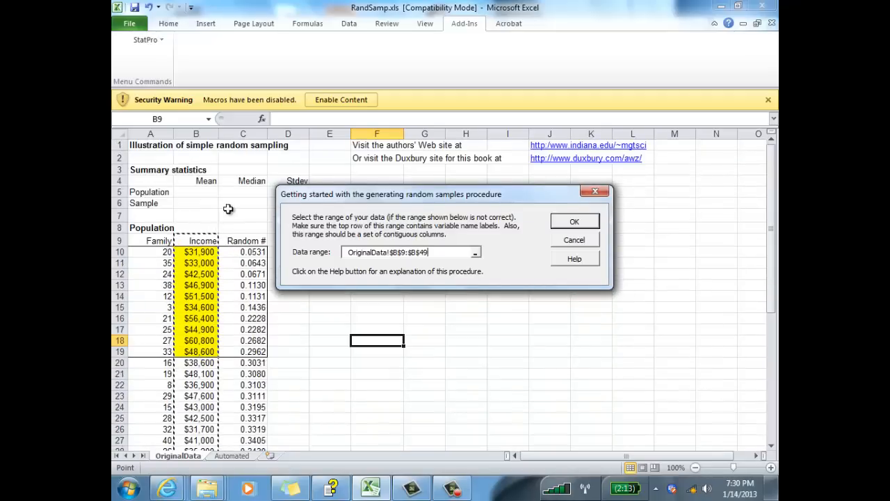
- Accept the data range, request 1 sample of 10, and place the results starting at E10
left_click(575, 220)
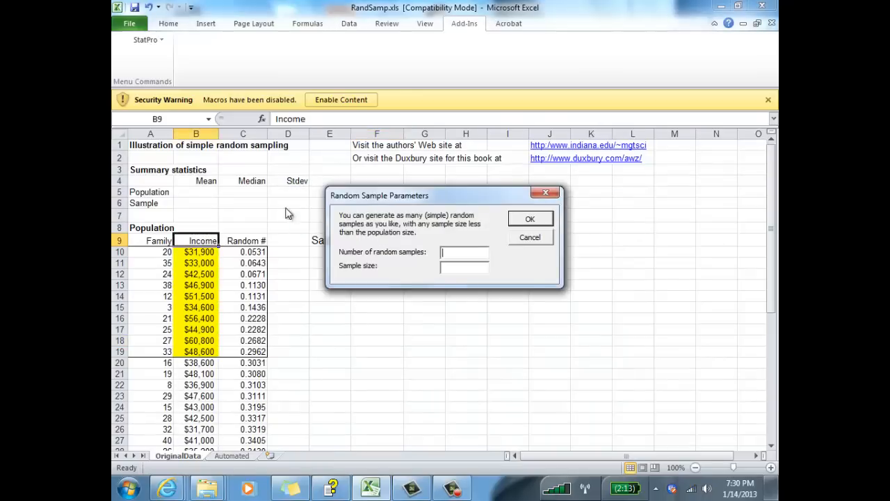
left_click(465, 253)
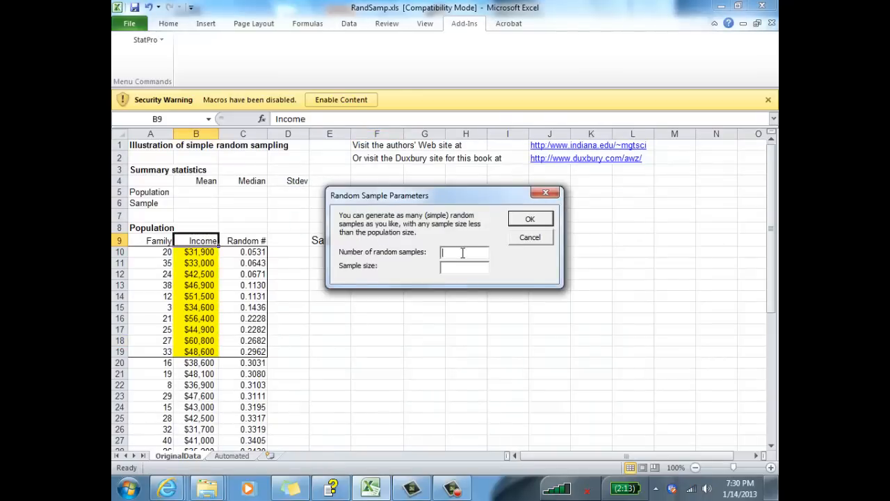
type("1")
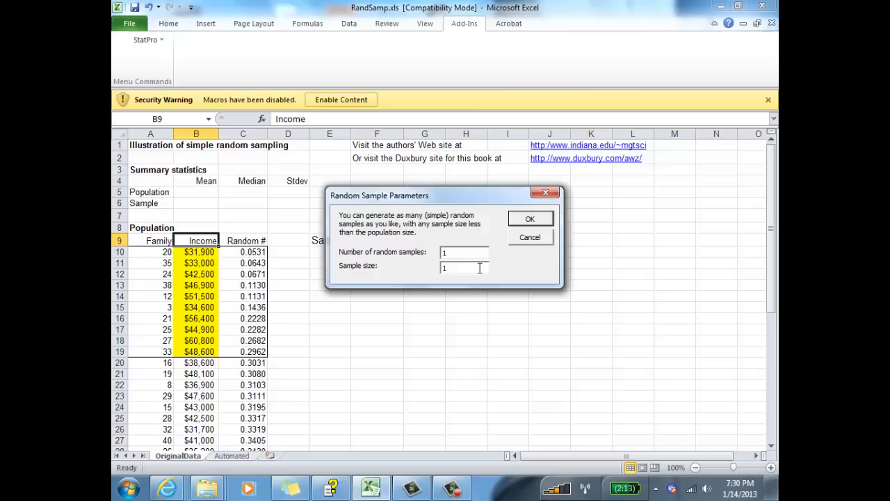
left_click(530, 218)
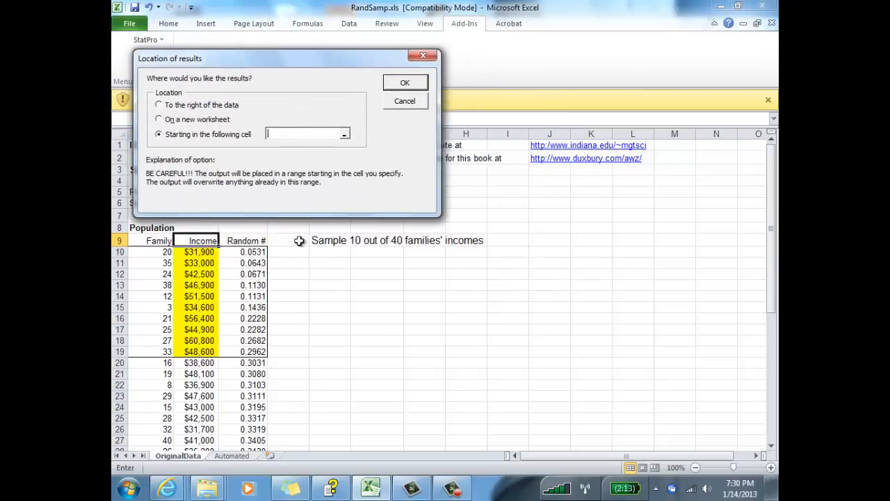
mouse_move(332, 255)
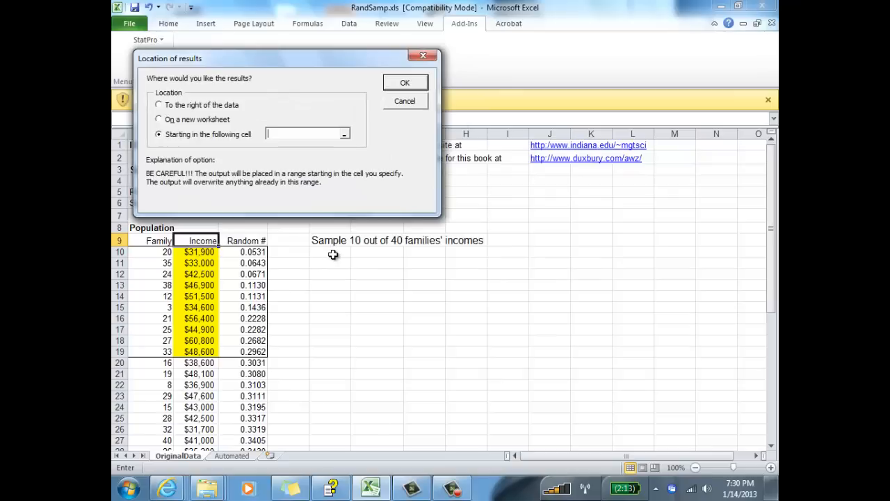
left_click(331, 252)
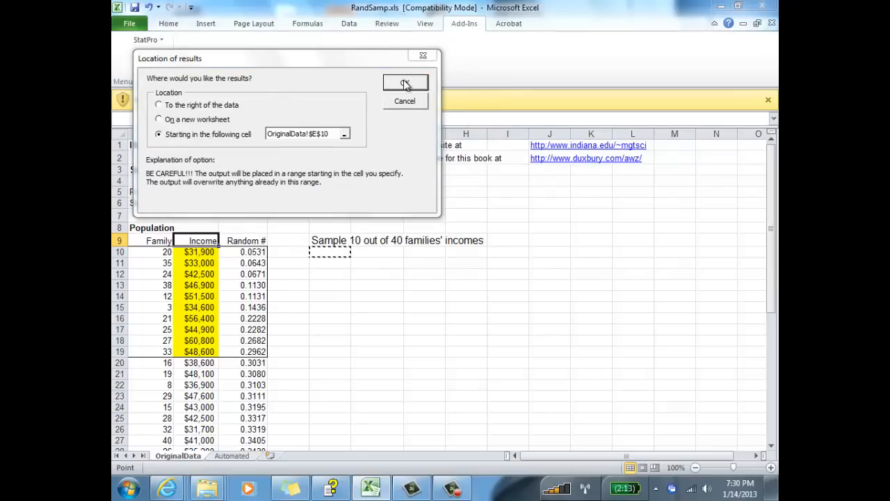
left_click(405, 84)
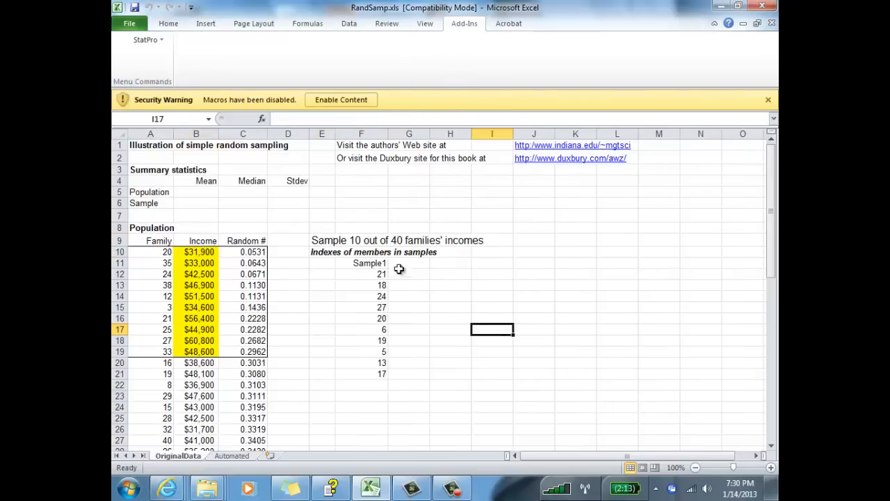
- Review the Sample1 indexes (21, 18, 24, 27, ...) that StatPro placed below the heading
left_click(362, 273)
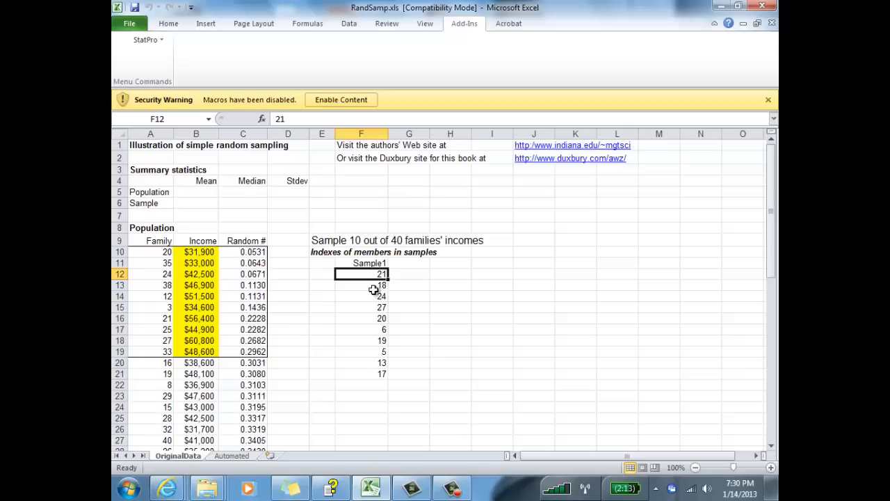
left_click(362, 308)
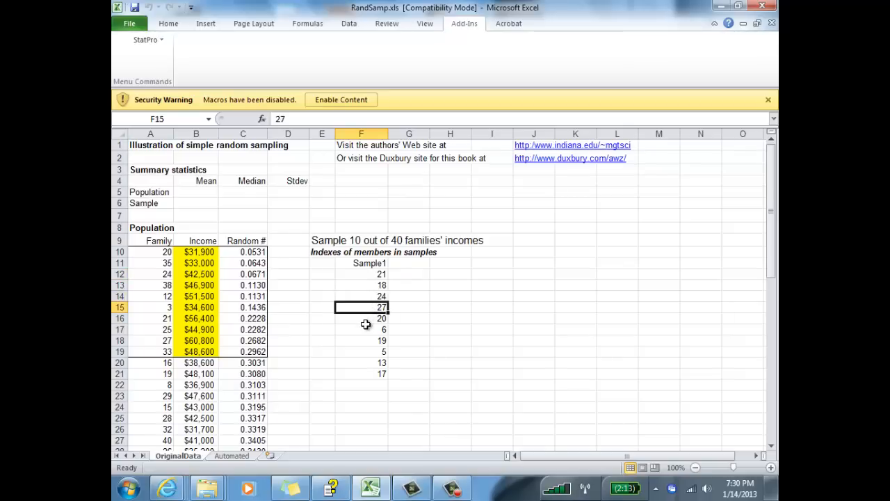
left_click(362, 339)
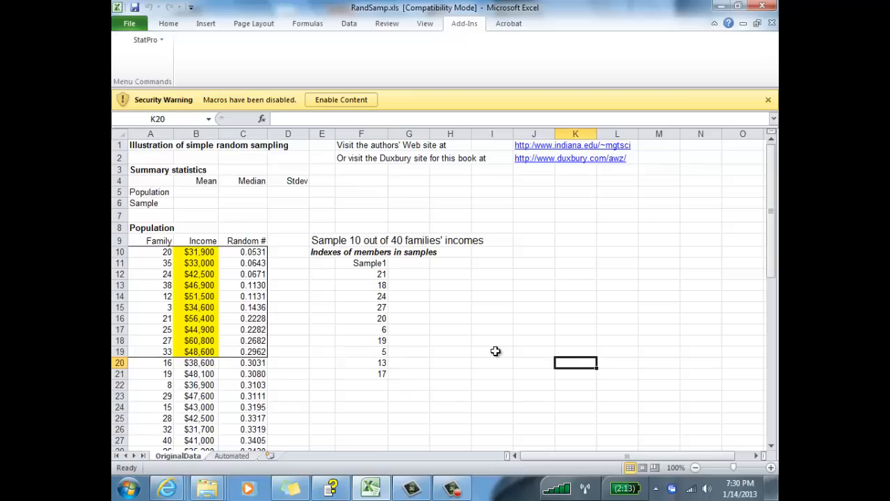
mouse_move(281, 279)
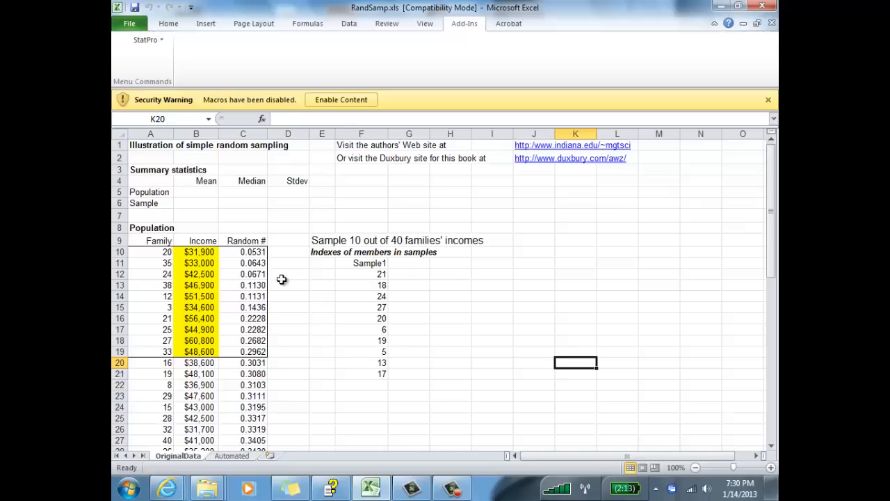
mouse_move(401, 385)
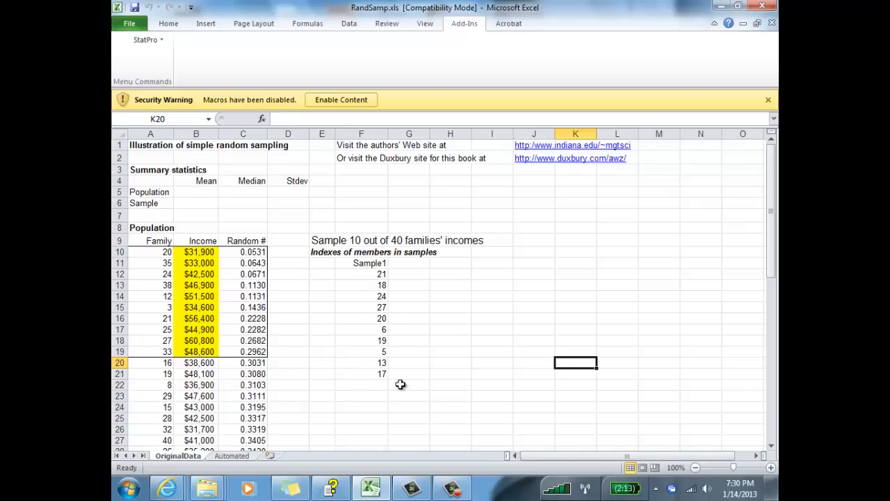
mouse_move(367, 267)
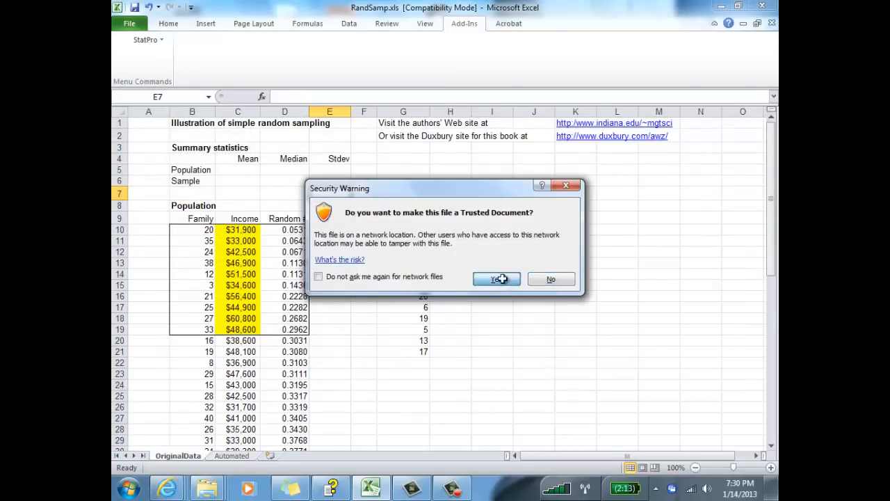
- Trust the document, head column A 'Index #' and number the population rows 1 onward
left_click(495, 278)
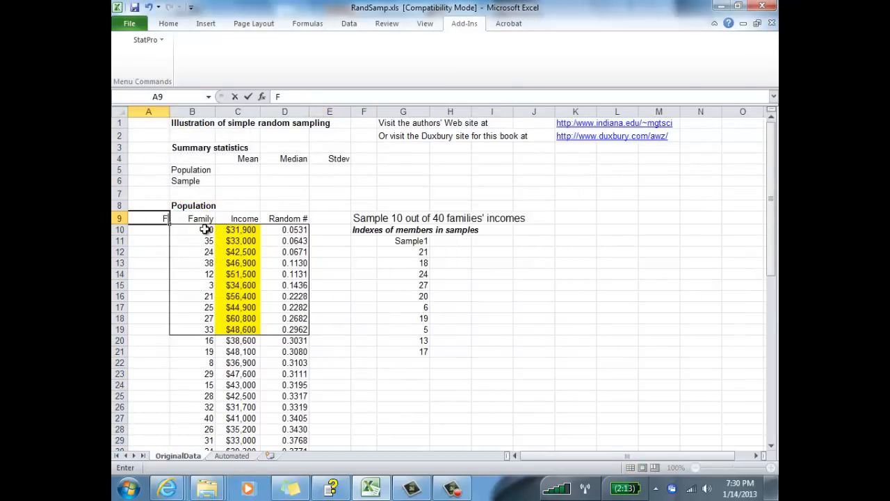
type("Index #")
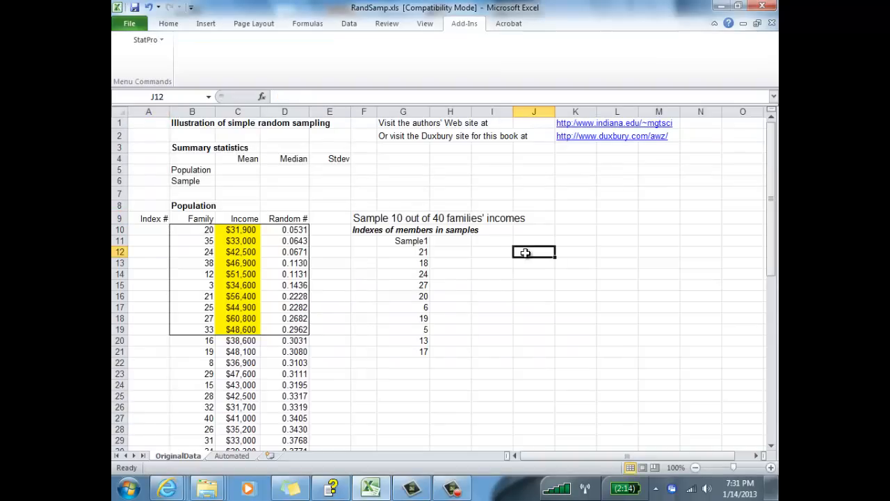
left_click(148, 230)
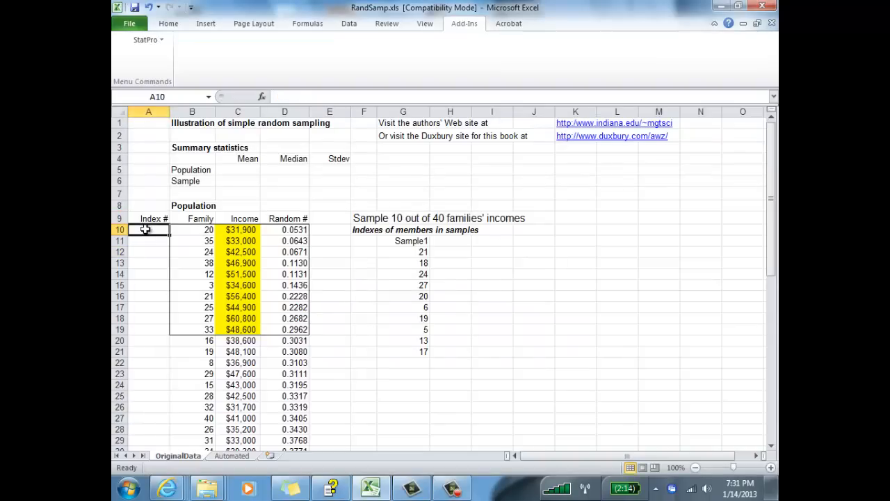
type("2")
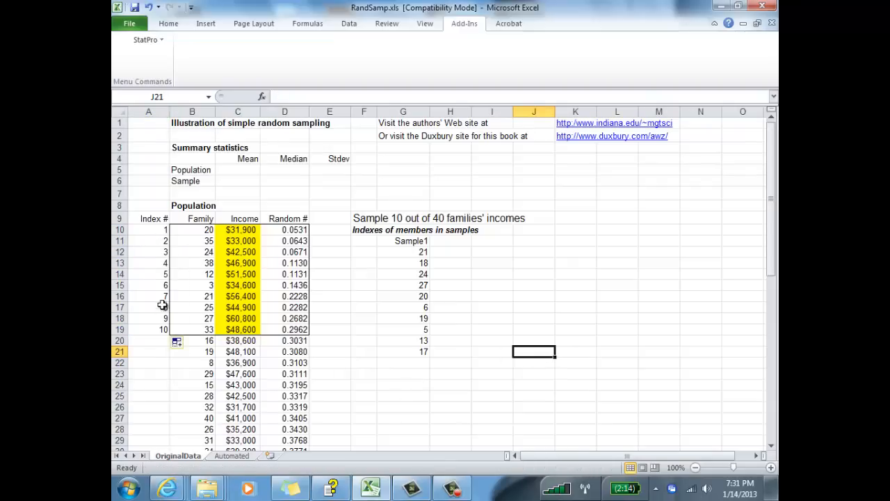
left_click_drag(147, 230, 148, 241)
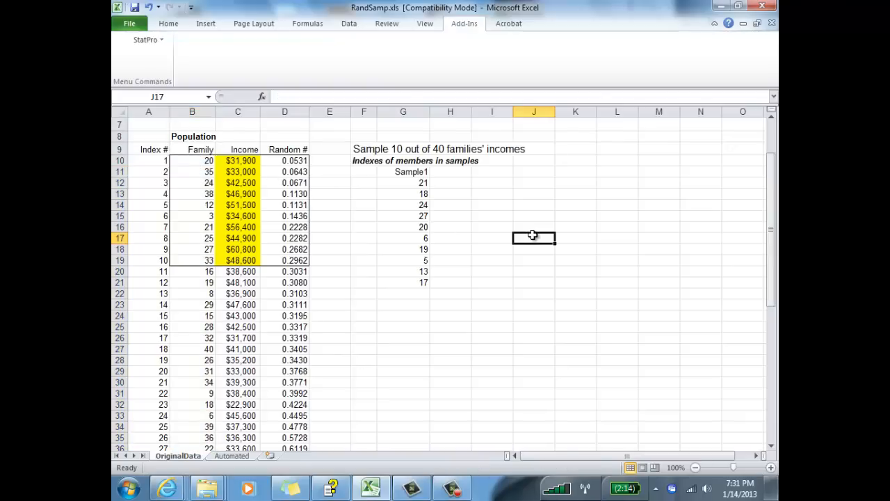
- Colour sampled index 21 in G12 and its population row red
left_click(148, 162)
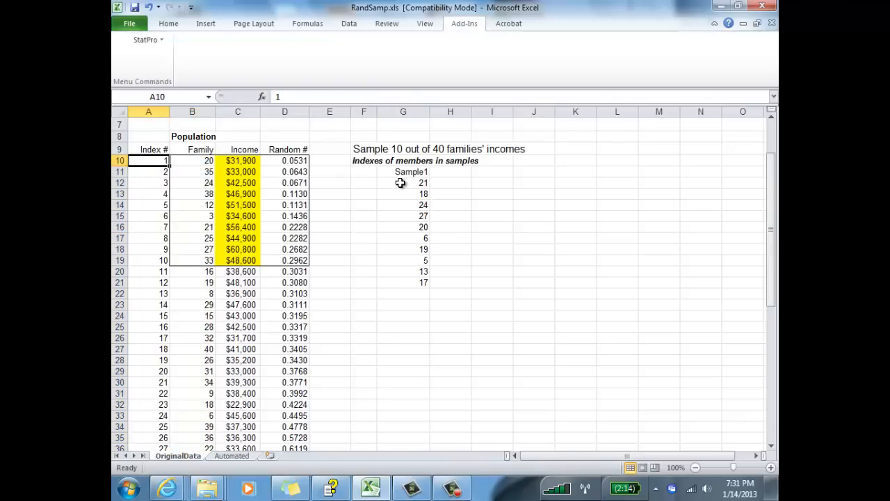
left_click(493, 228)
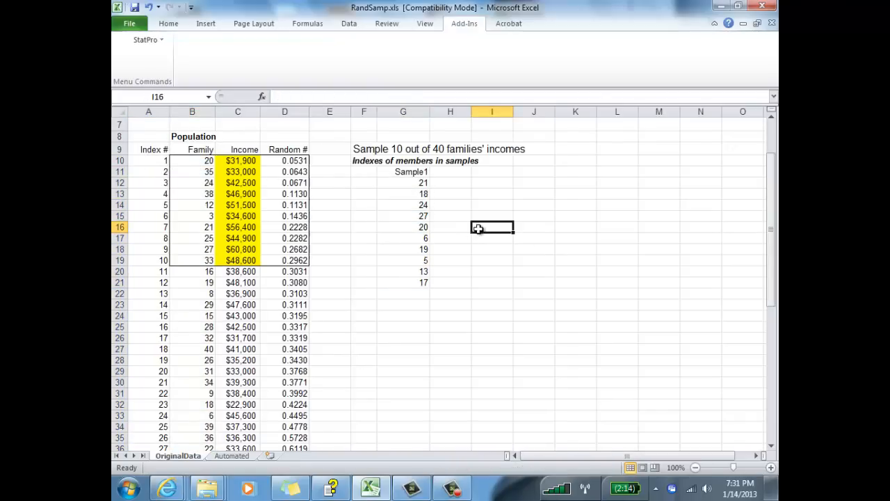
left_click(403, 182)
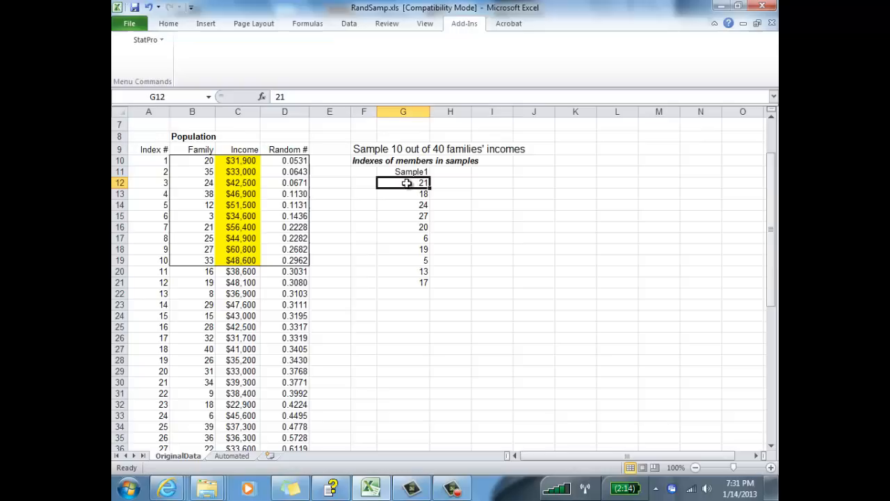
mouse_move(423, 194)
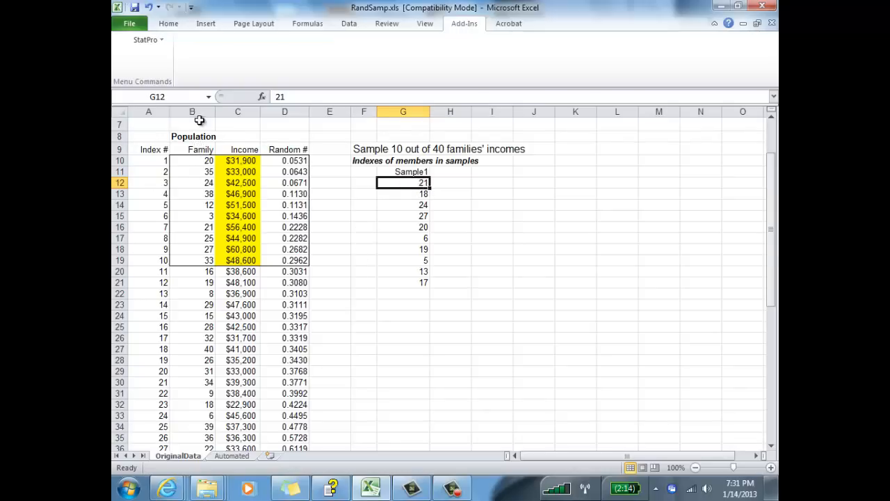
mouse_move(404, 184)
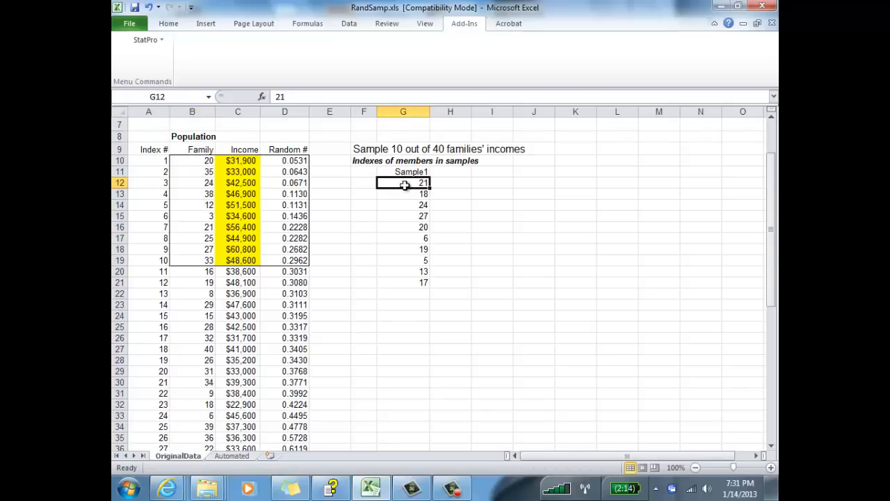
left_click(168, 23)
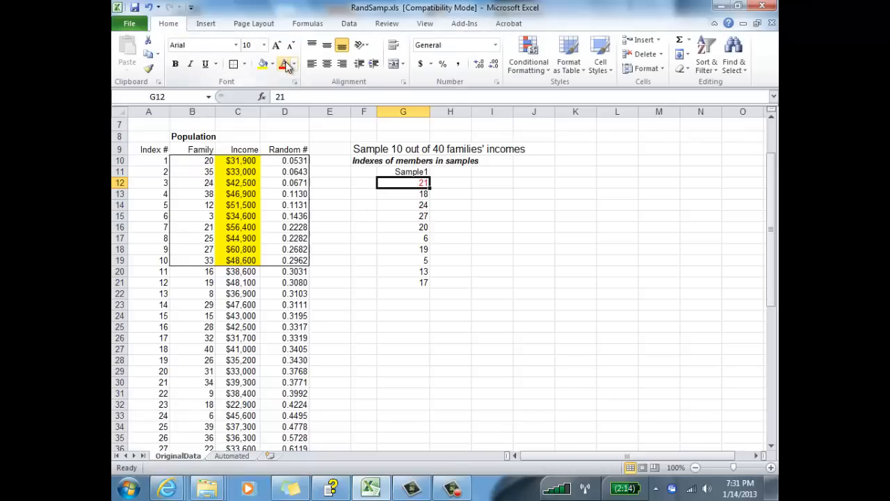
left_click(149, 381)
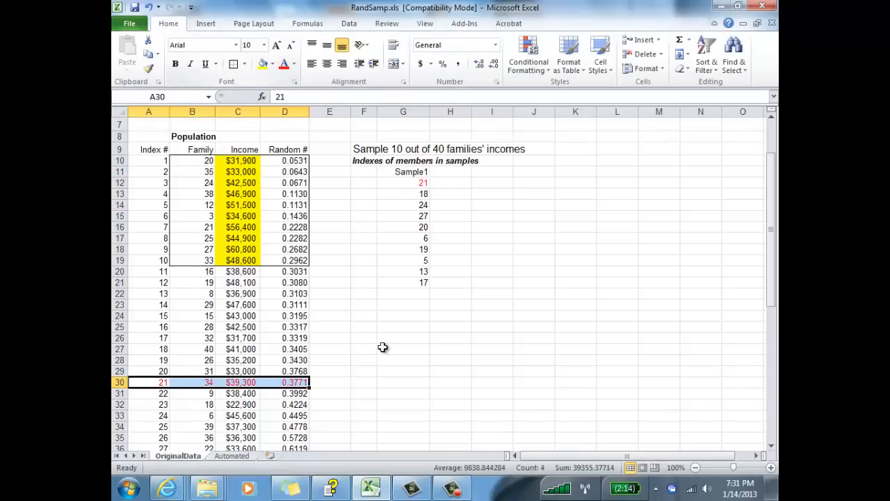
- Bold the Index # column and label H11 'Incomes' beside Sample1
left_click(404, 361)
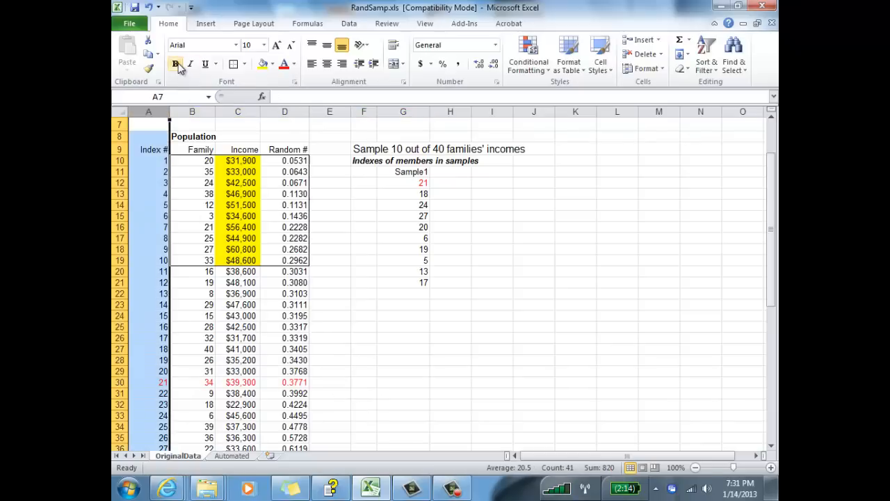
left_click(450, 358)
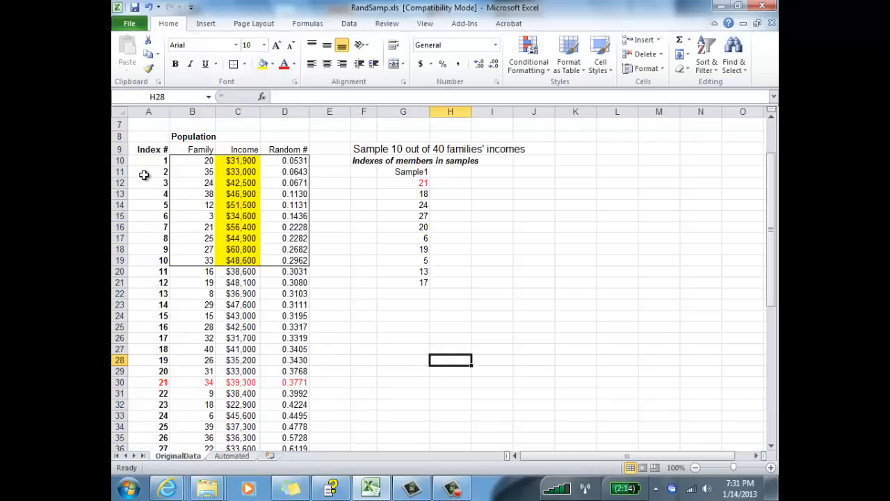
scroll("down", 3)
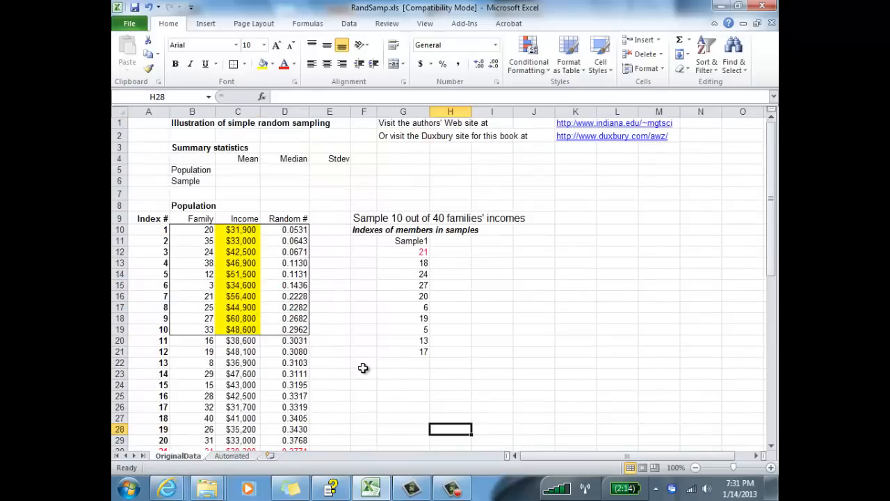
left_click(404, 252)
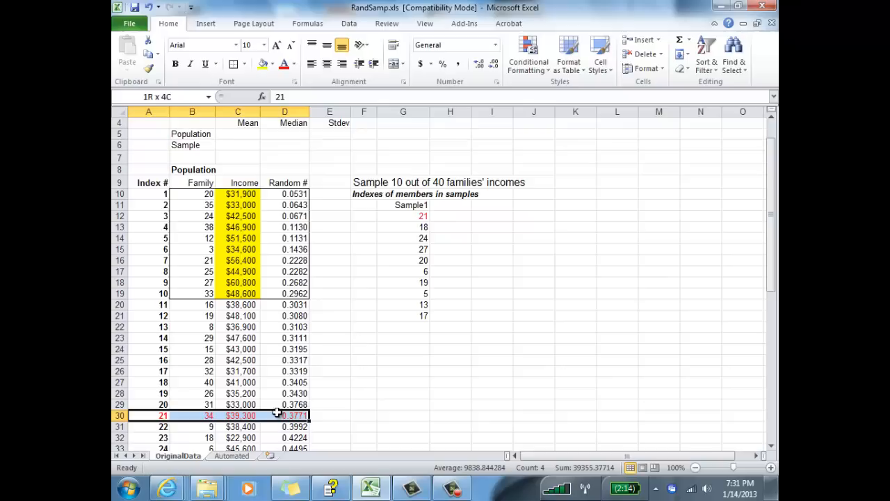
left_click(238, 415)
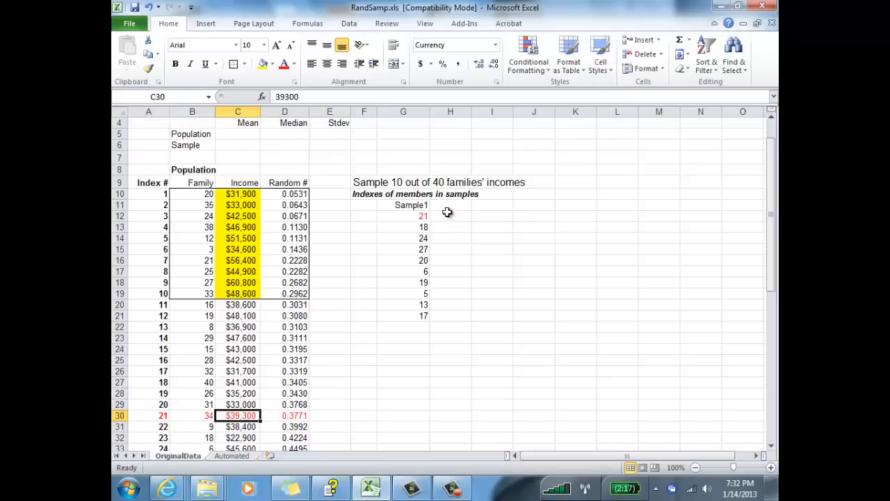
type("comes")
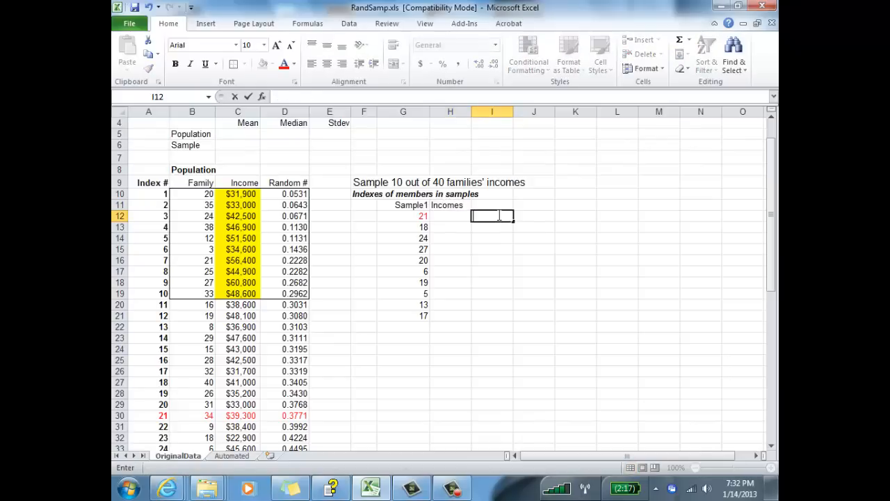
- Enter =VLOOKUP(G12,$A$10:$D$49,3,0) in H12 to fetch the income for index 21
type("=")
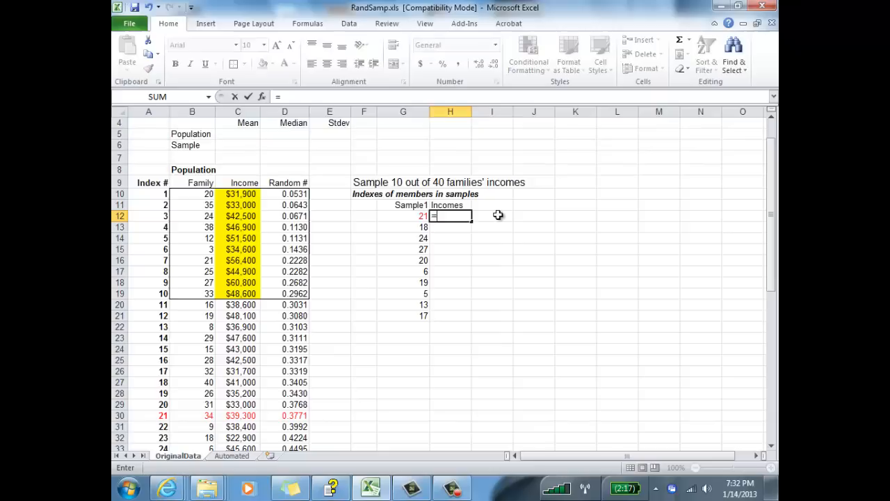
type("vl")
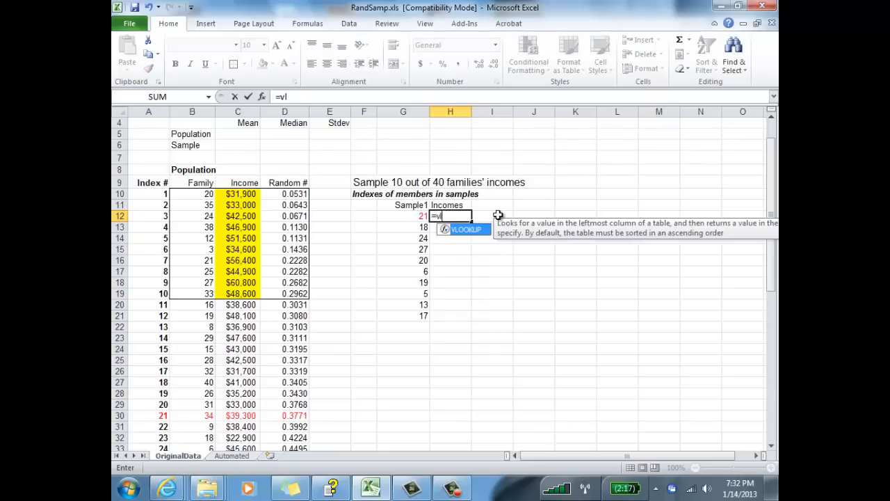
type("ookup(")
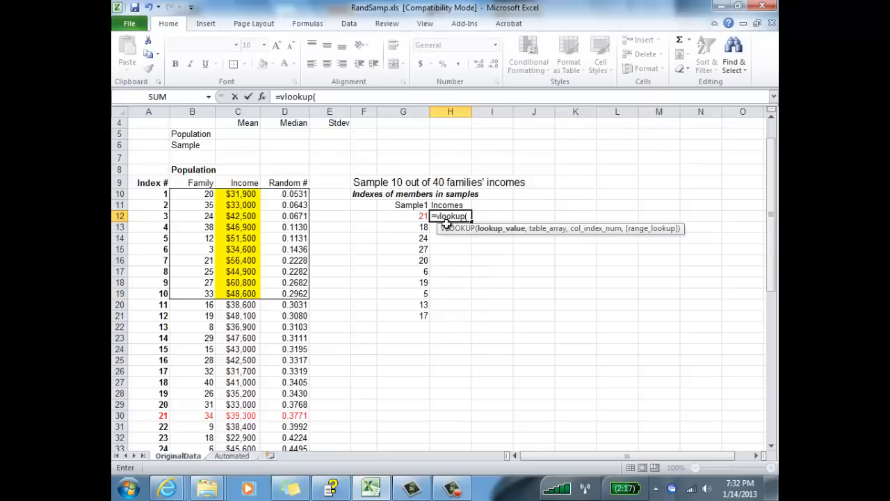
left_click(404, 215)
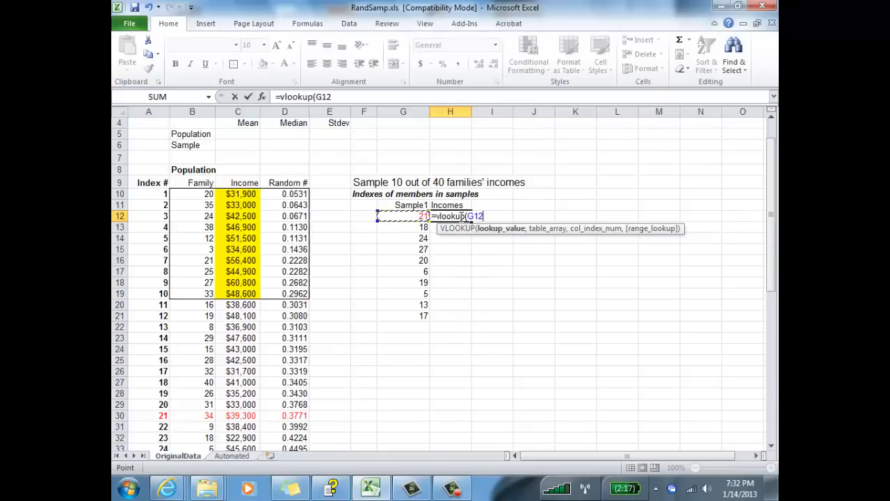
type(",")
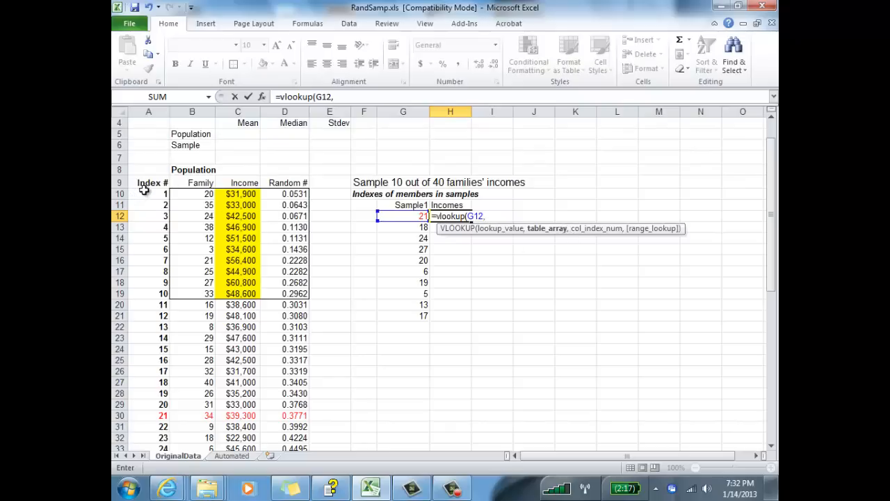
left_click(147, 193)
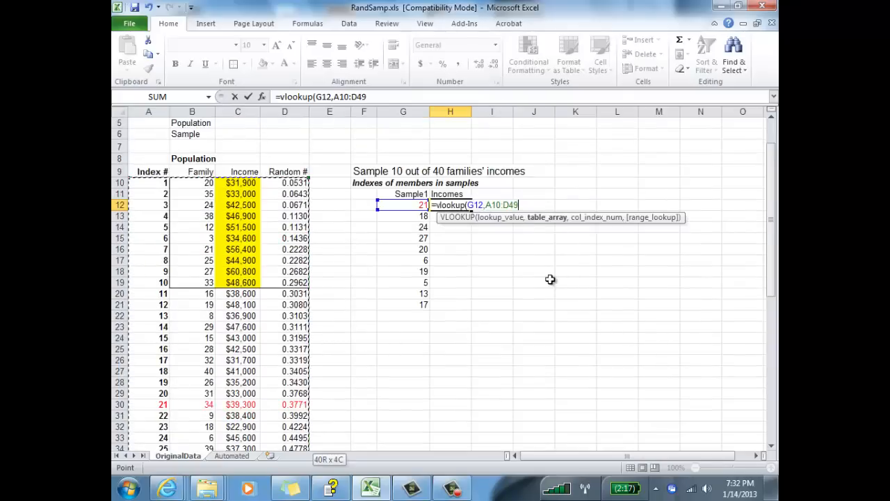
mouse_move(493, 205)
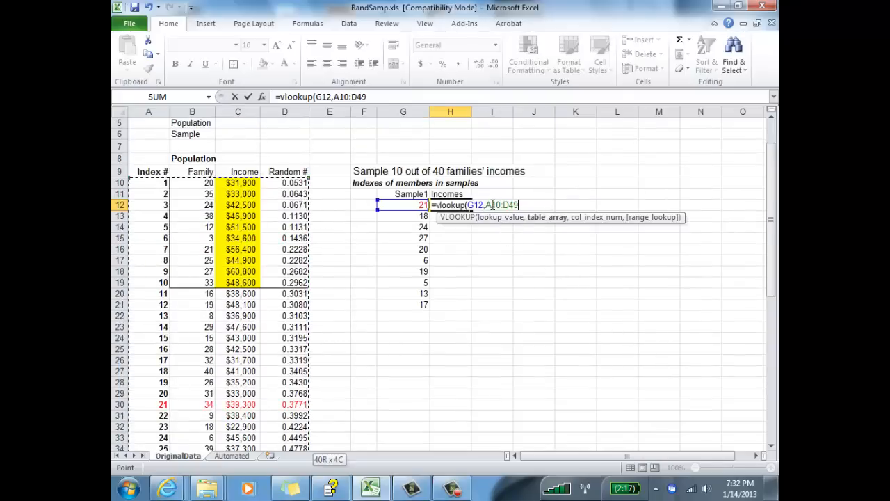
key("f4")
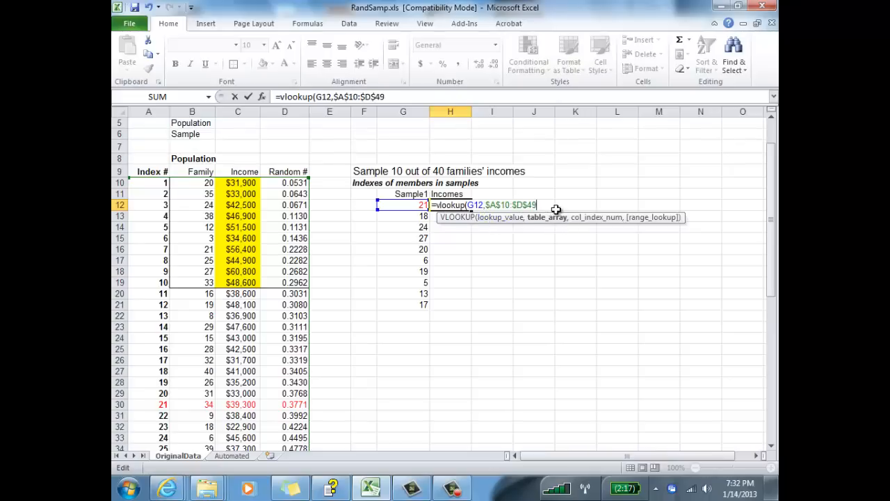
mouse_move(757, 94)
type(",")
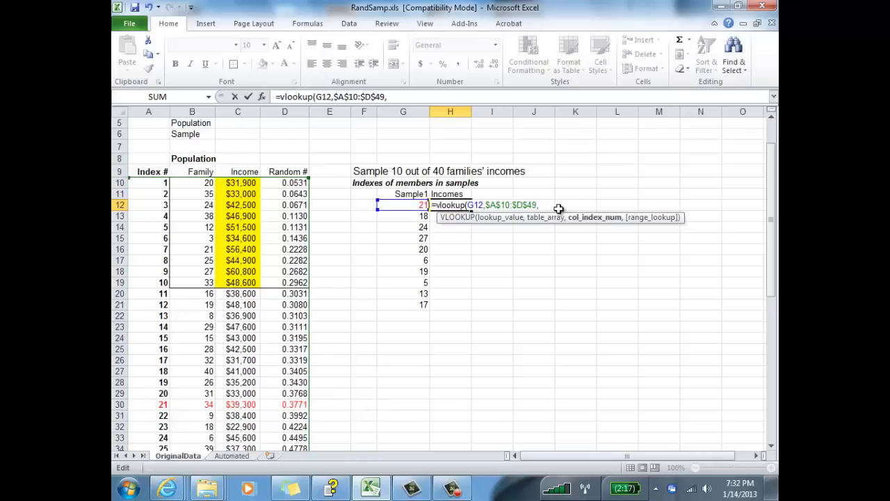
mouse_move(437, 194)
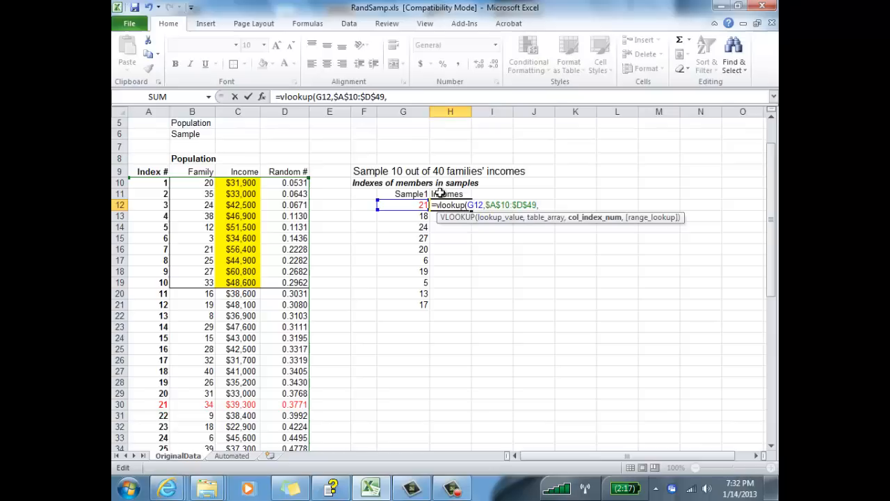
mouse_move(146, 183)
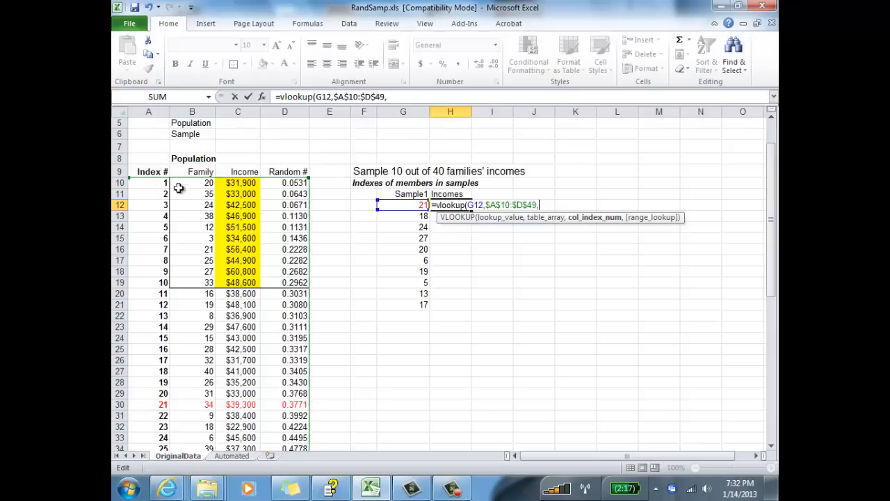
type("3")
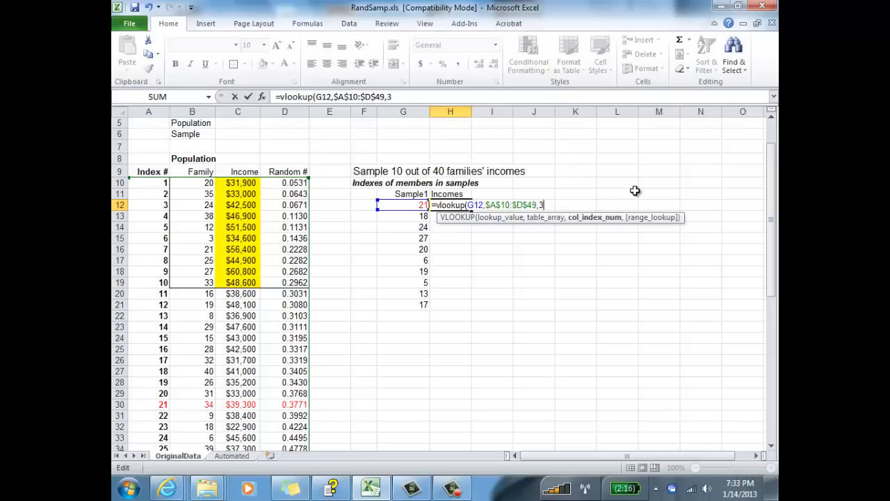
type(",")
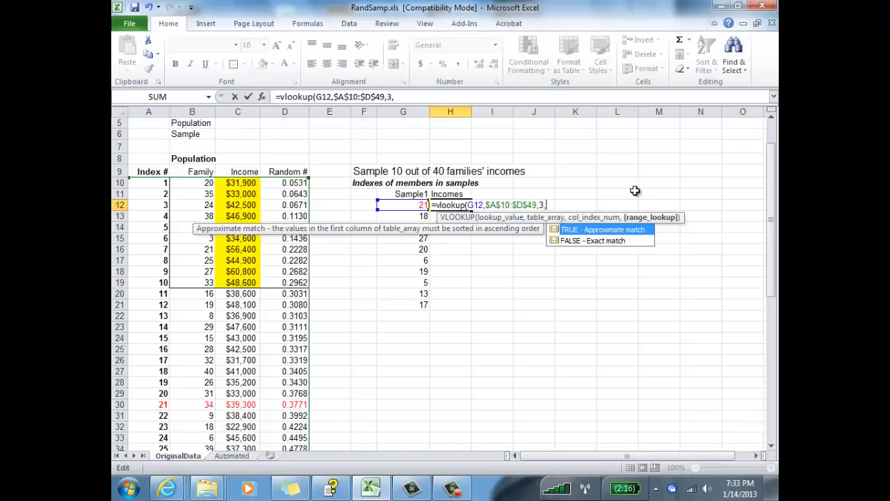
type("0)")
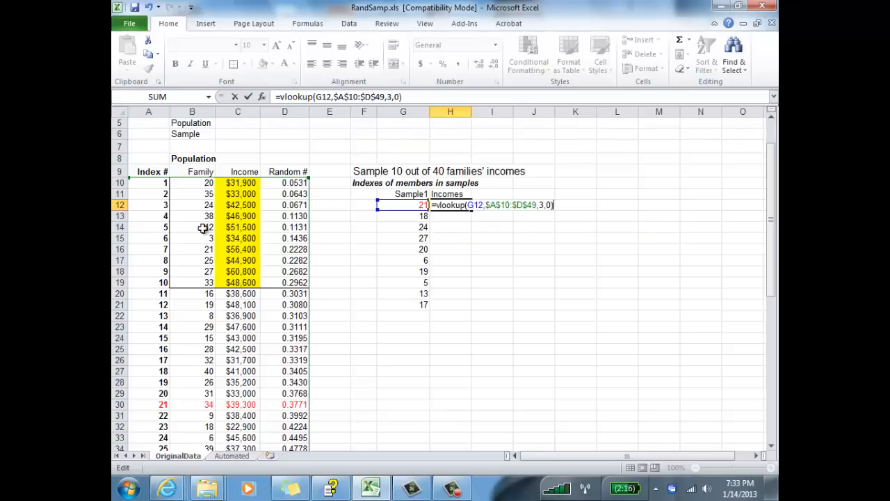
mouse_move(520, 239)
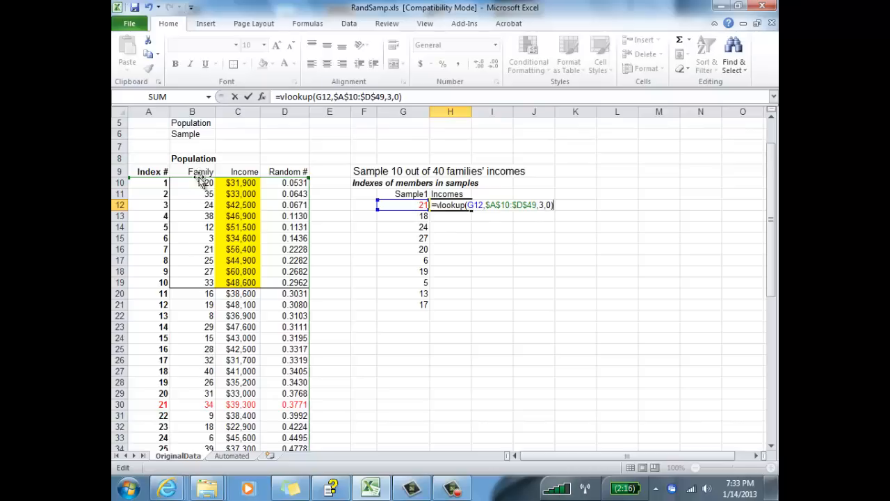
mouse_move(615, 233)
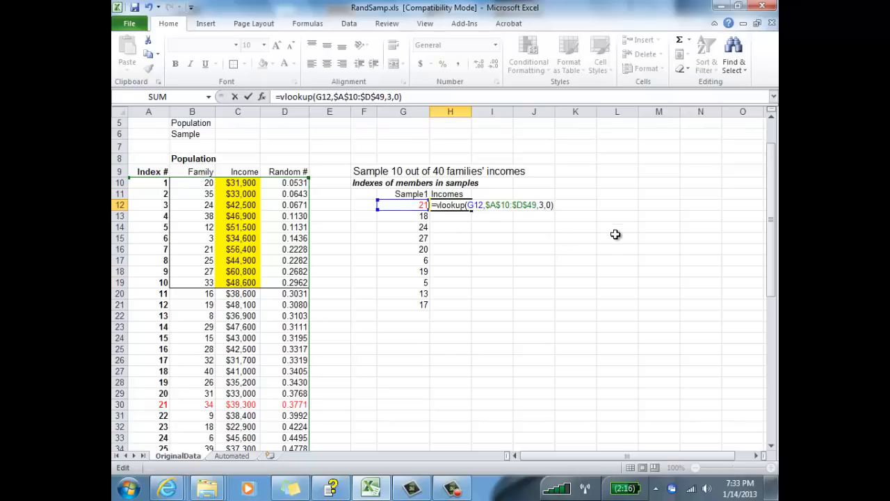
mouse_move(611, 241)
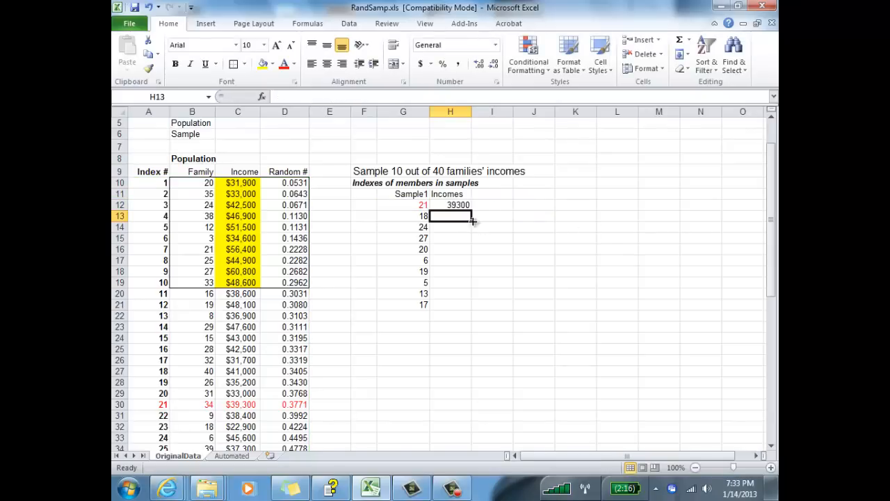
- Copy the VLOOKUP down H12:H21 so all ten sampled incomes appear, and select them
left_click(451, 204)
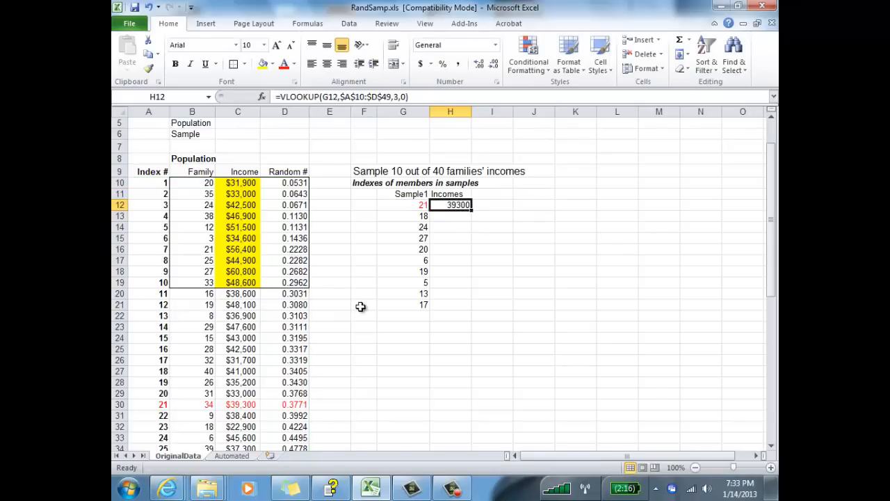
scroll("down", 3)
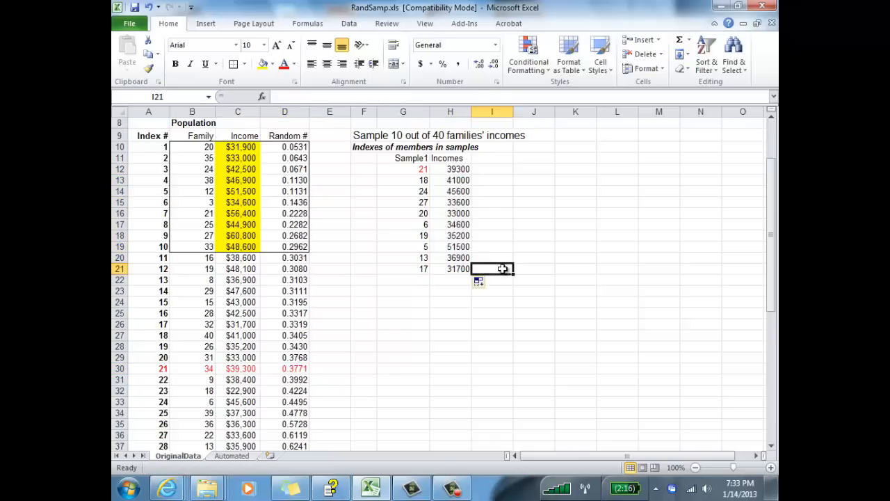
left_click(403, 269)
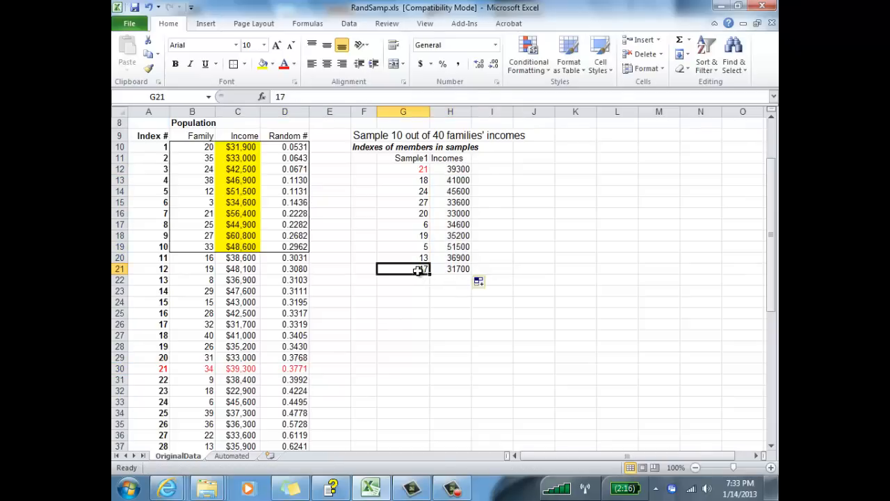
left_click(450, 269)
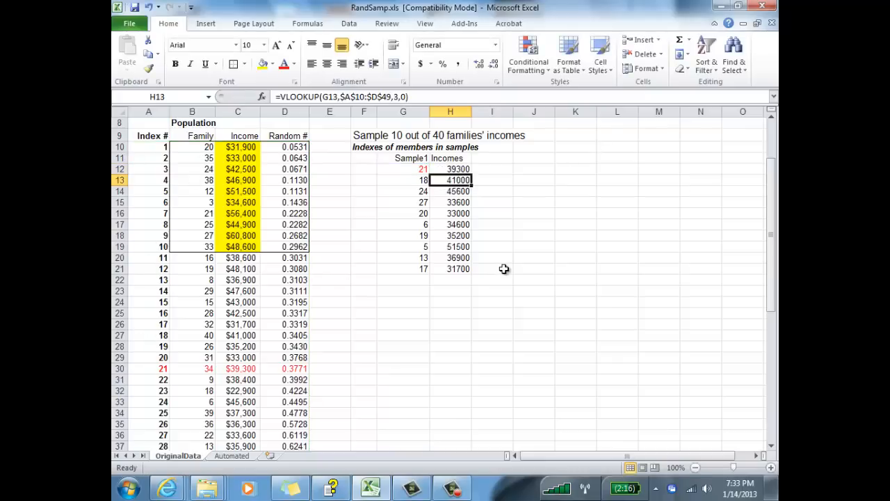
left_click(451, 170)
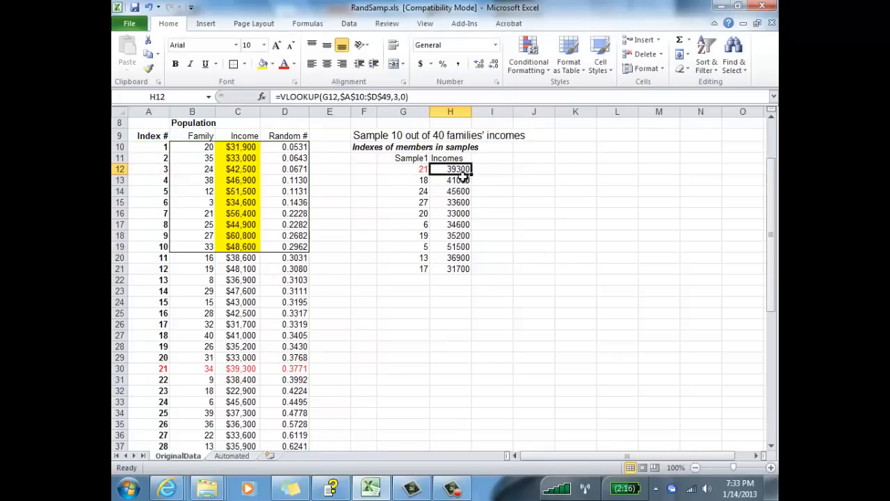
left_click_drag(451, 169, 451, 270)
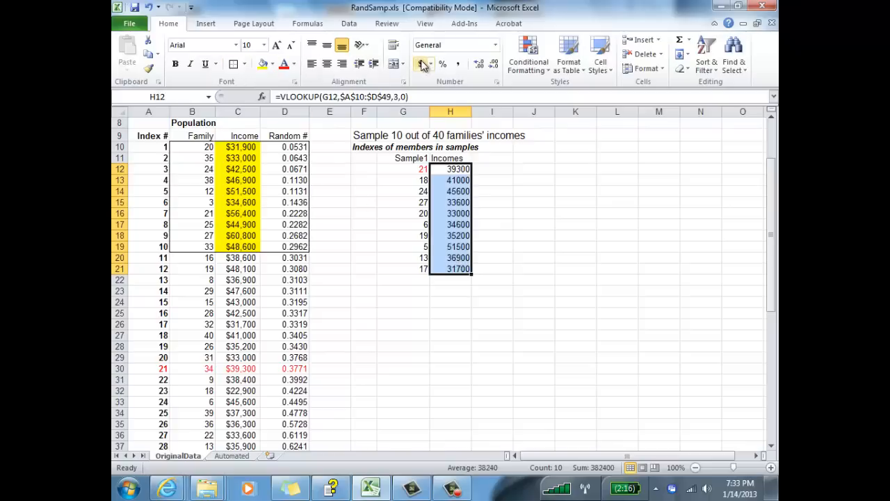
- Format the ten incomes as Accounting currency at font size 12
left_click(479, 64)
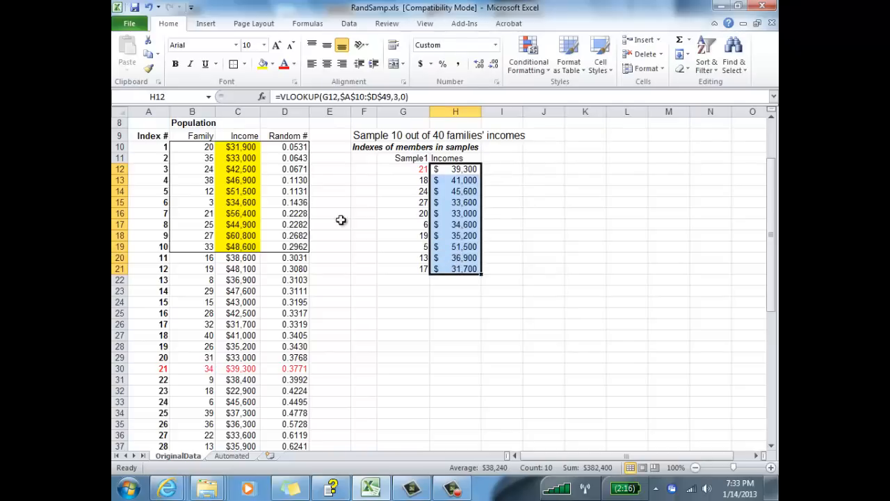
left_click(264, 44)
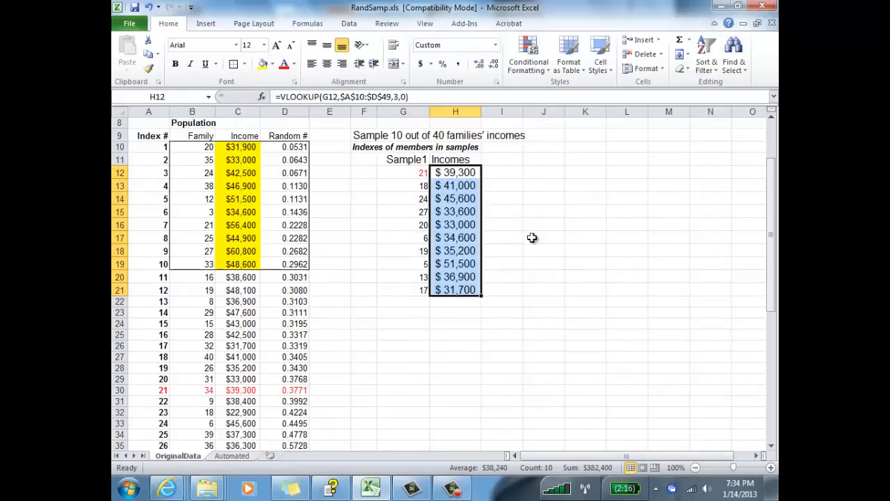
left_click(543, 236)
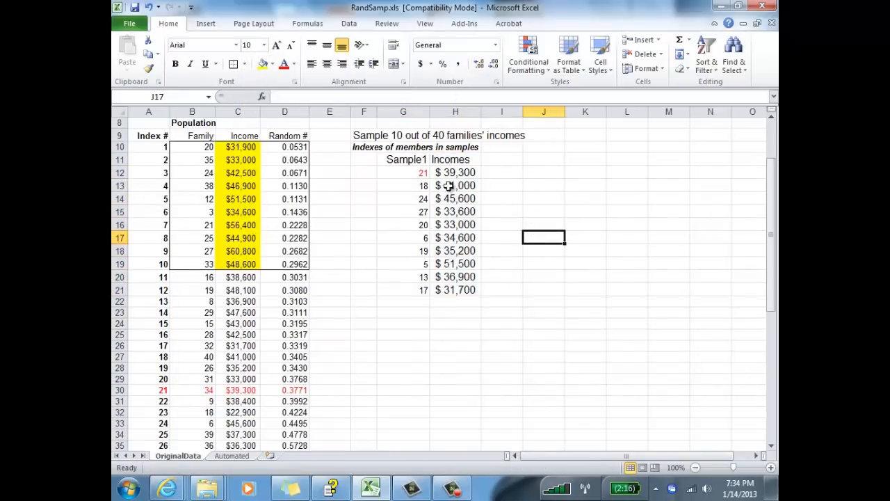
- Highlight the Sample1–Incomes block G11:H21 yellow with bold headers
left_click_drag(387, 159, 456, 290)
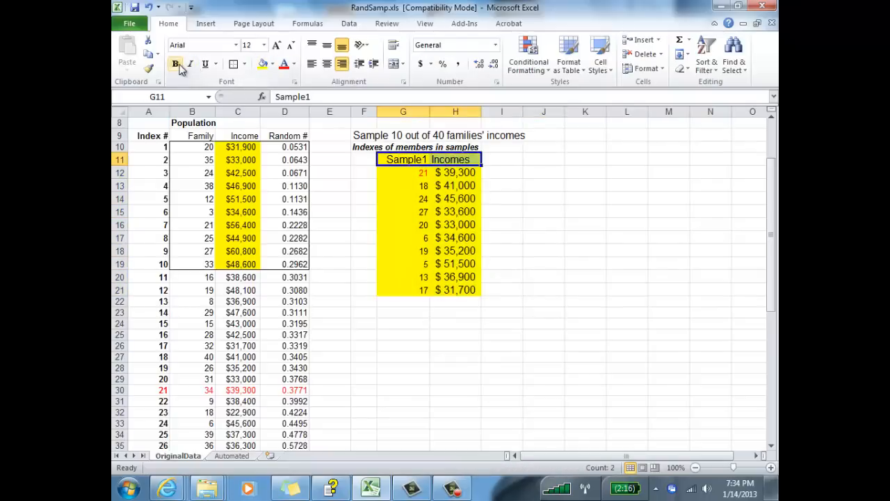
left_click_drag(403, 159, 457, 285)
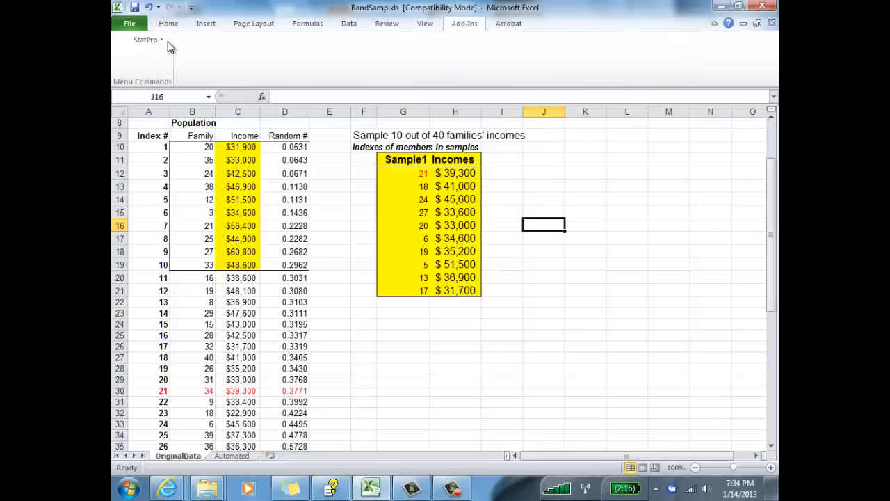
left_click(144, 39)
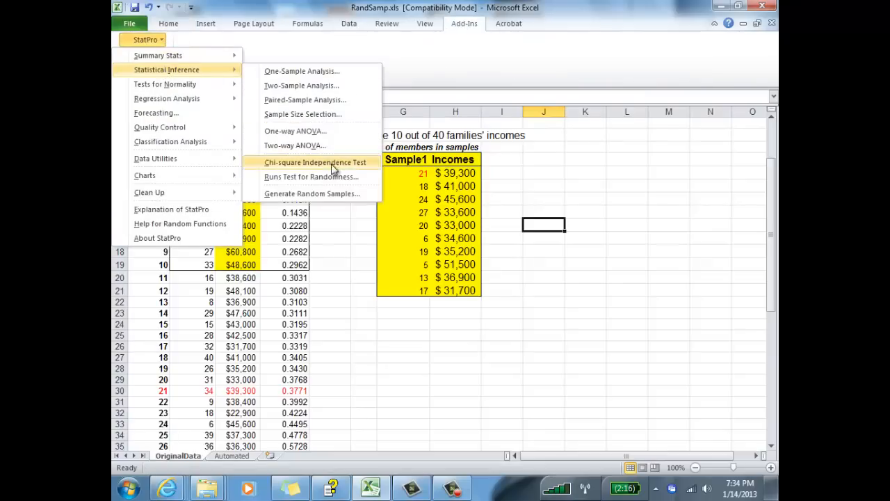